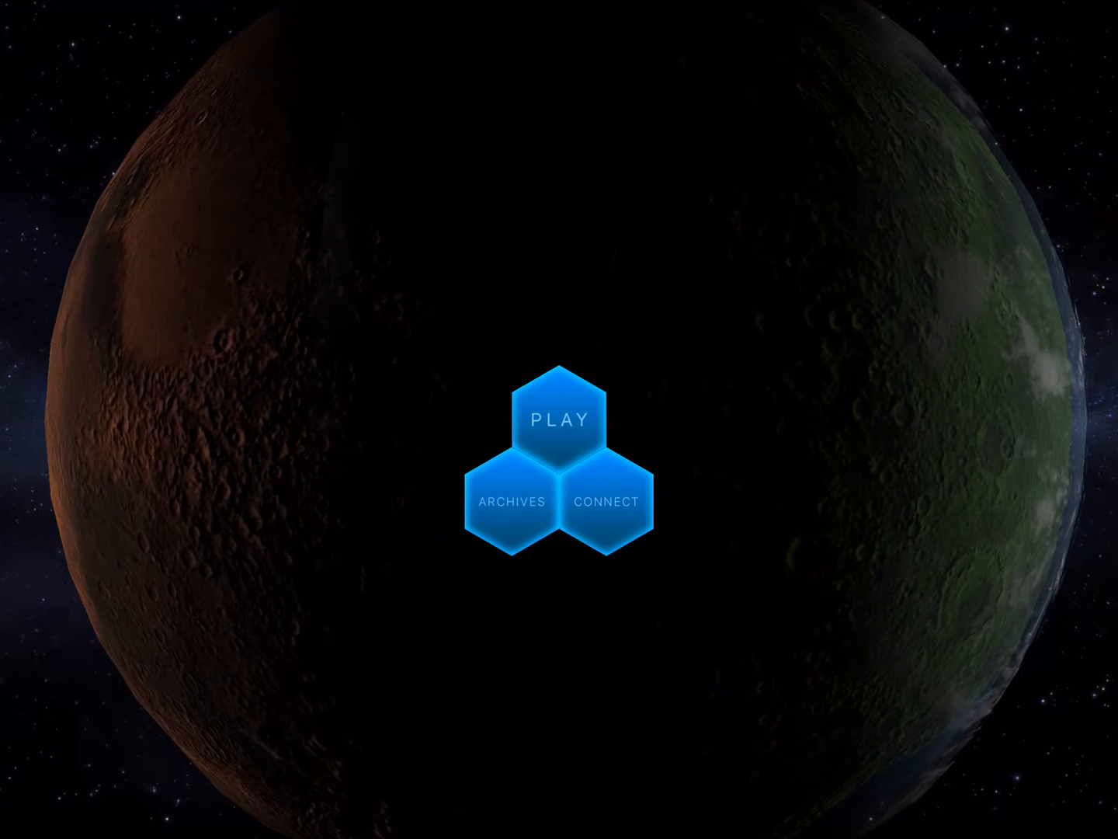
- Open the in-progress 5% Mars save from Terrestrial Planets and start deleting it
left_click(559, 418)
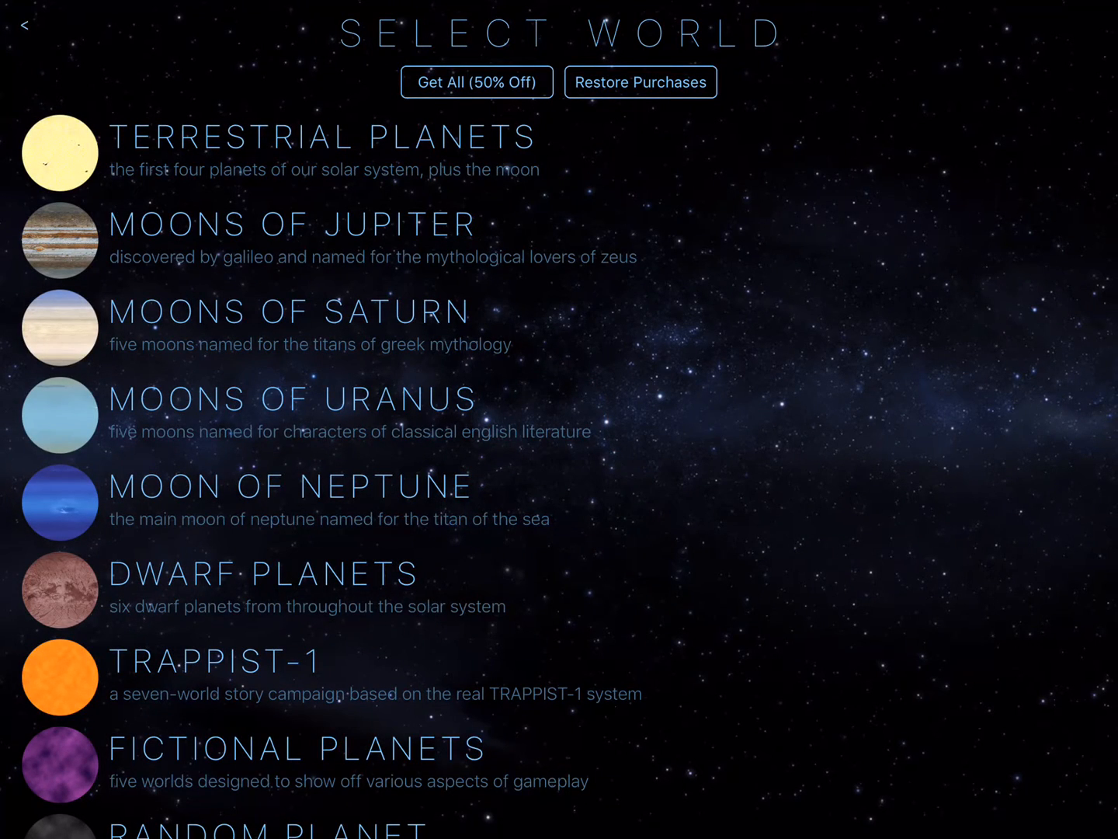
left_click(61, 152)
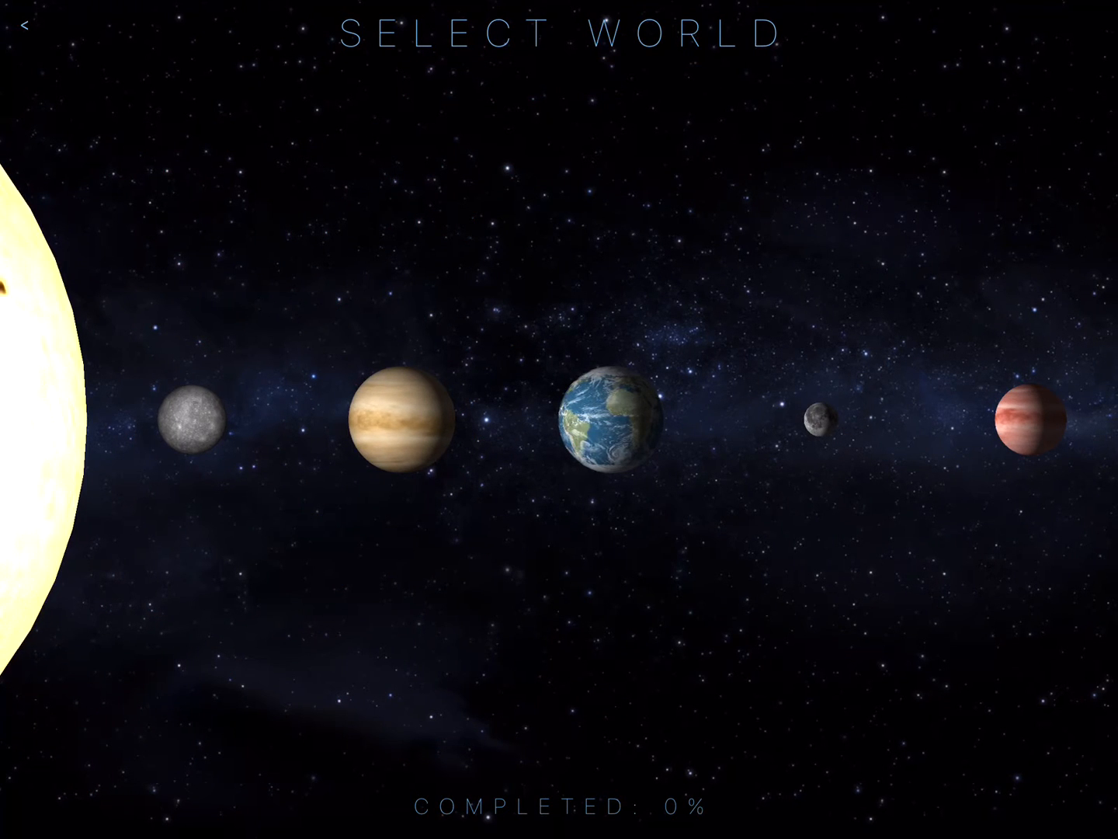
left_click(1028, 419)
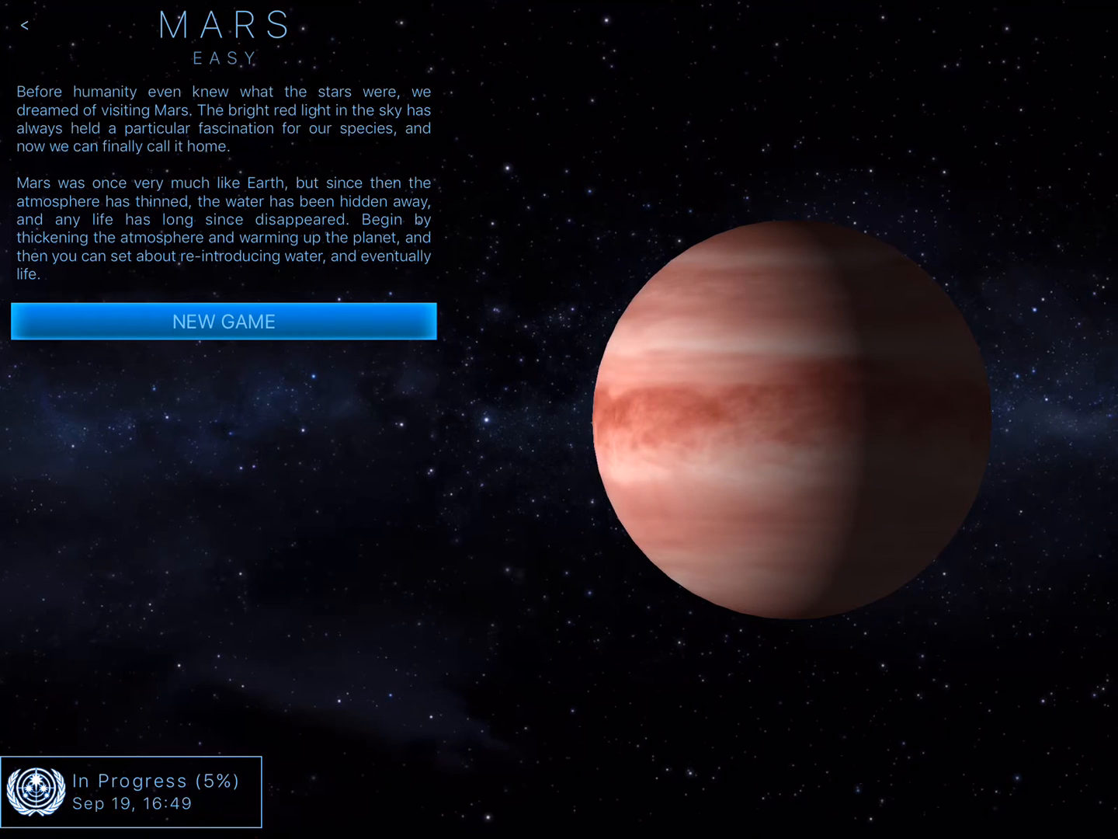
left_click(130, 790)
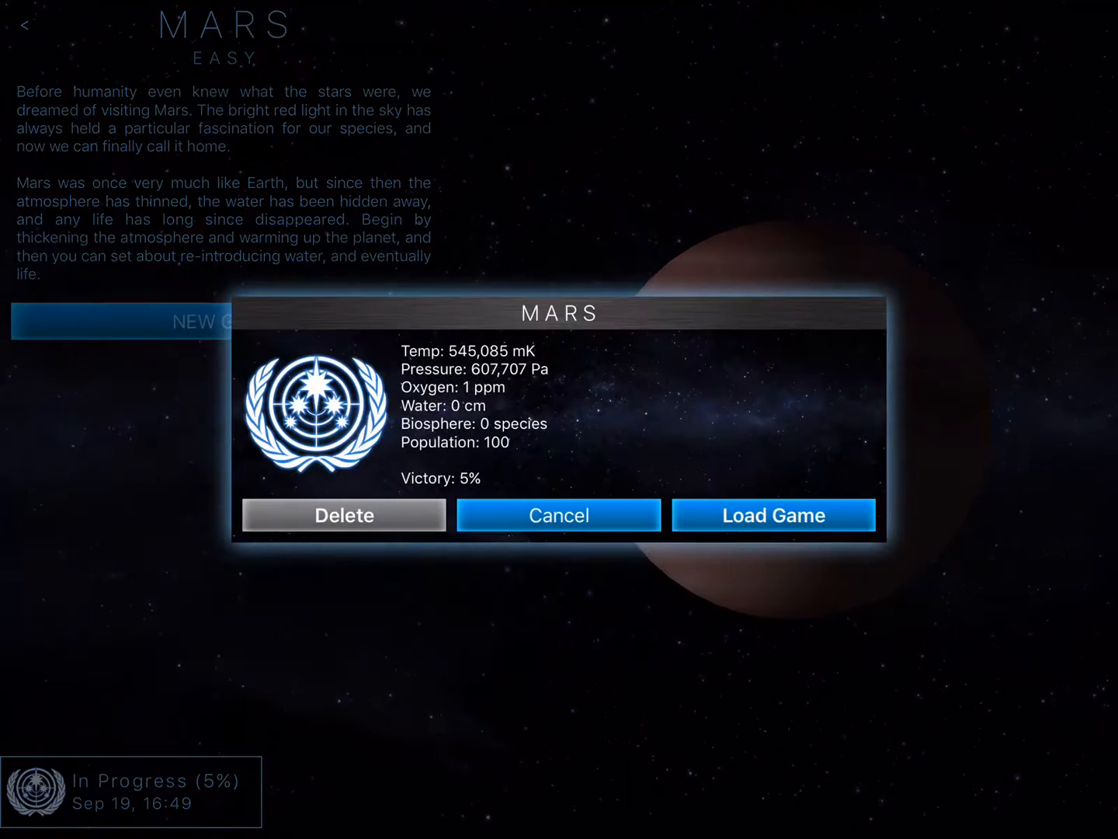
left_click(343, 514)
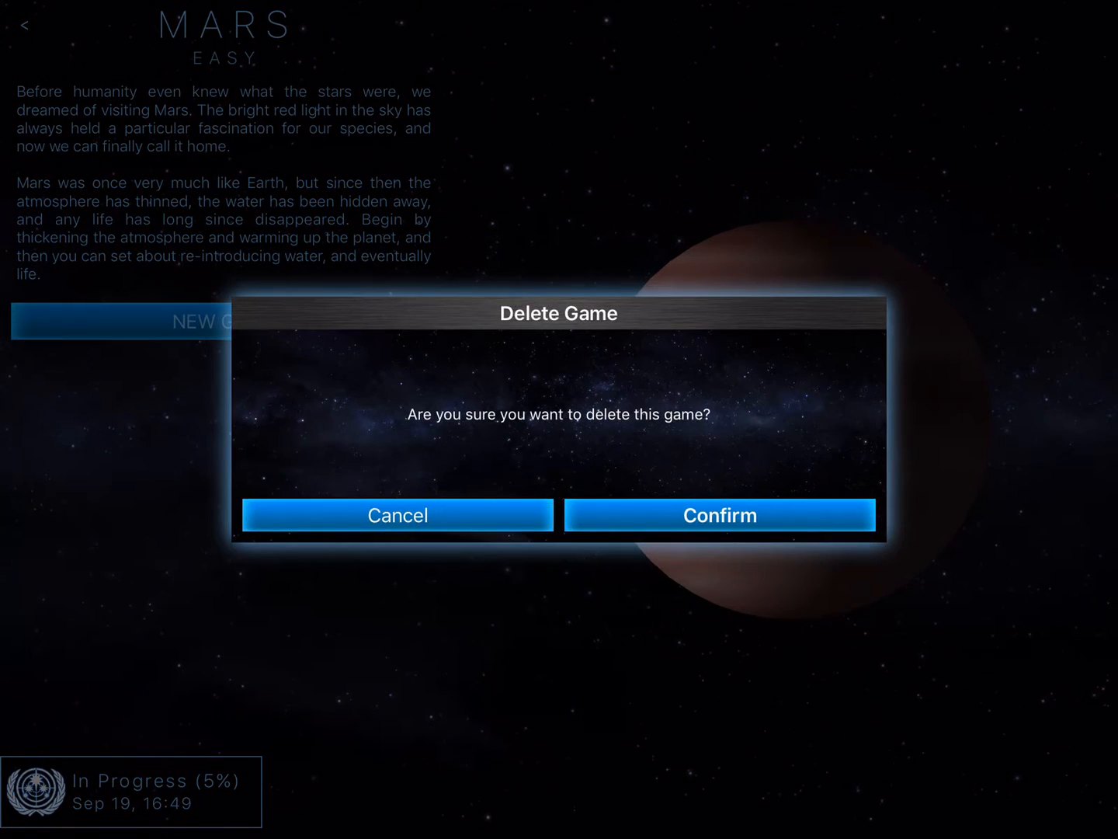
- Confirm deleting the old Mars save and choose the UNSA faction
left_click(718, 514)
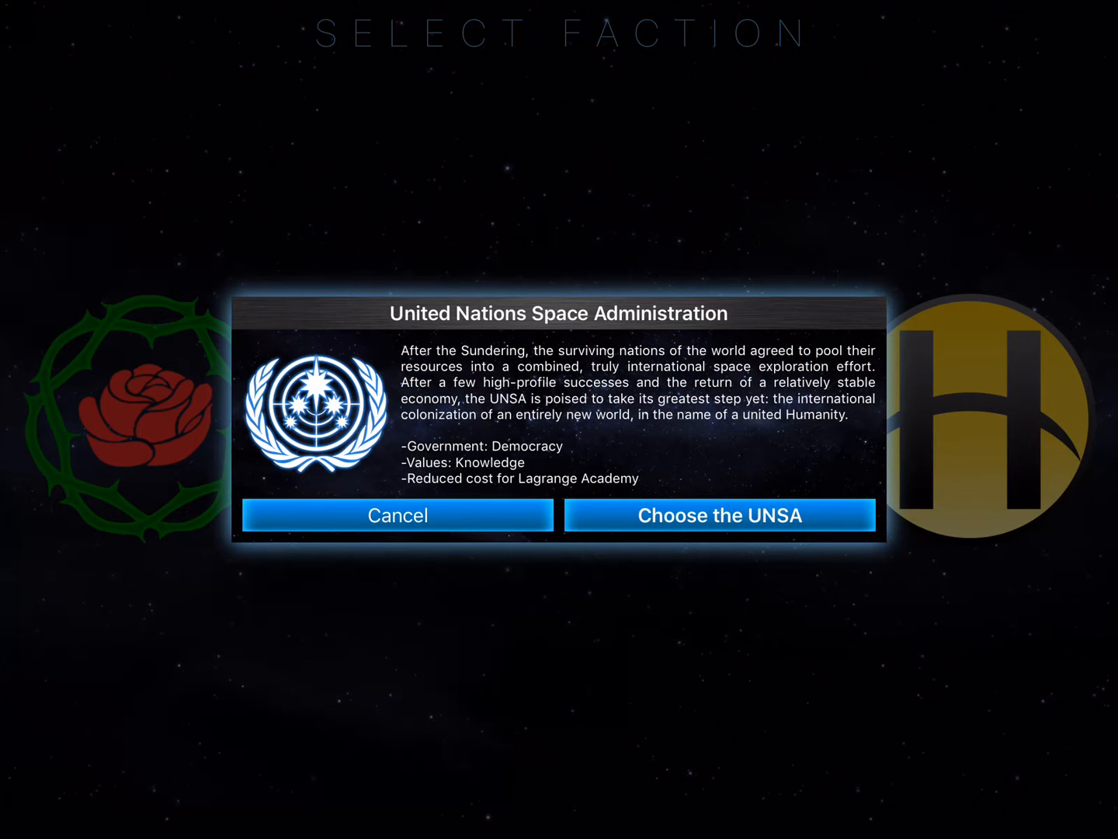
left_click(720, 515)
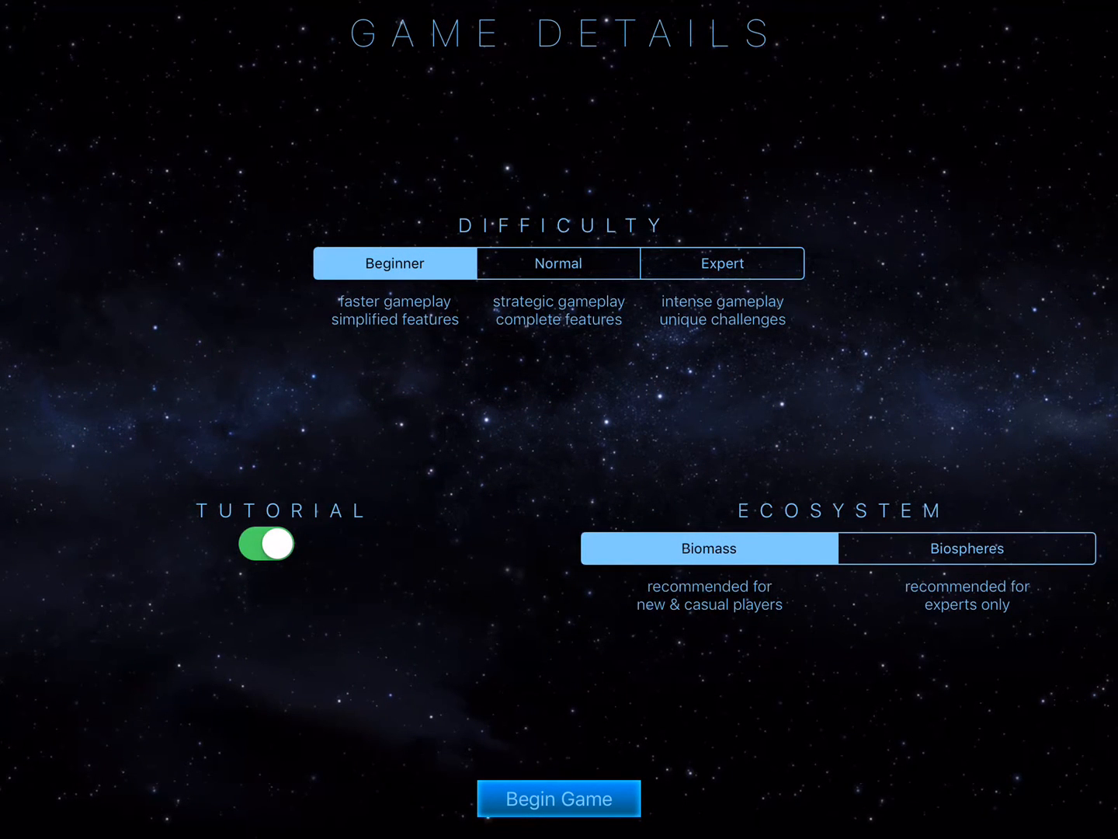
- Turn the tutorial off, pick Normal difficulty and Biomass ecosystem, and begin the game
left_click(265, 543)
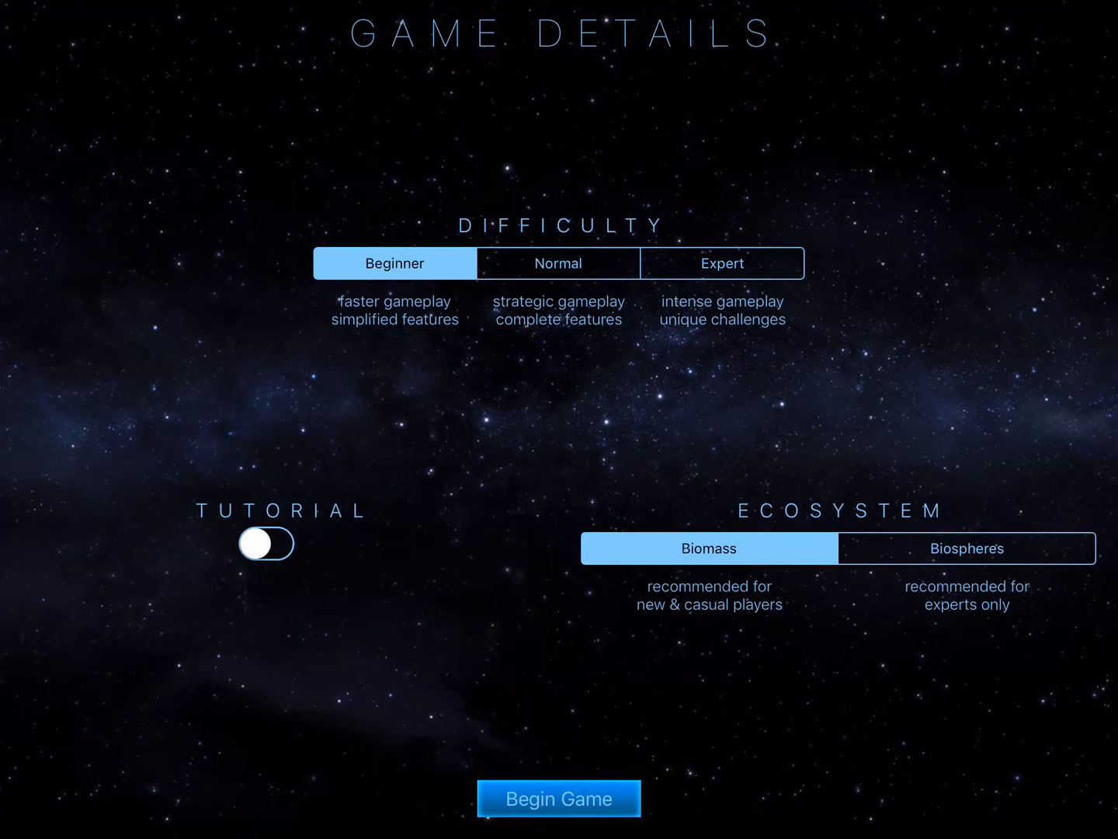
left_click(558, 262)
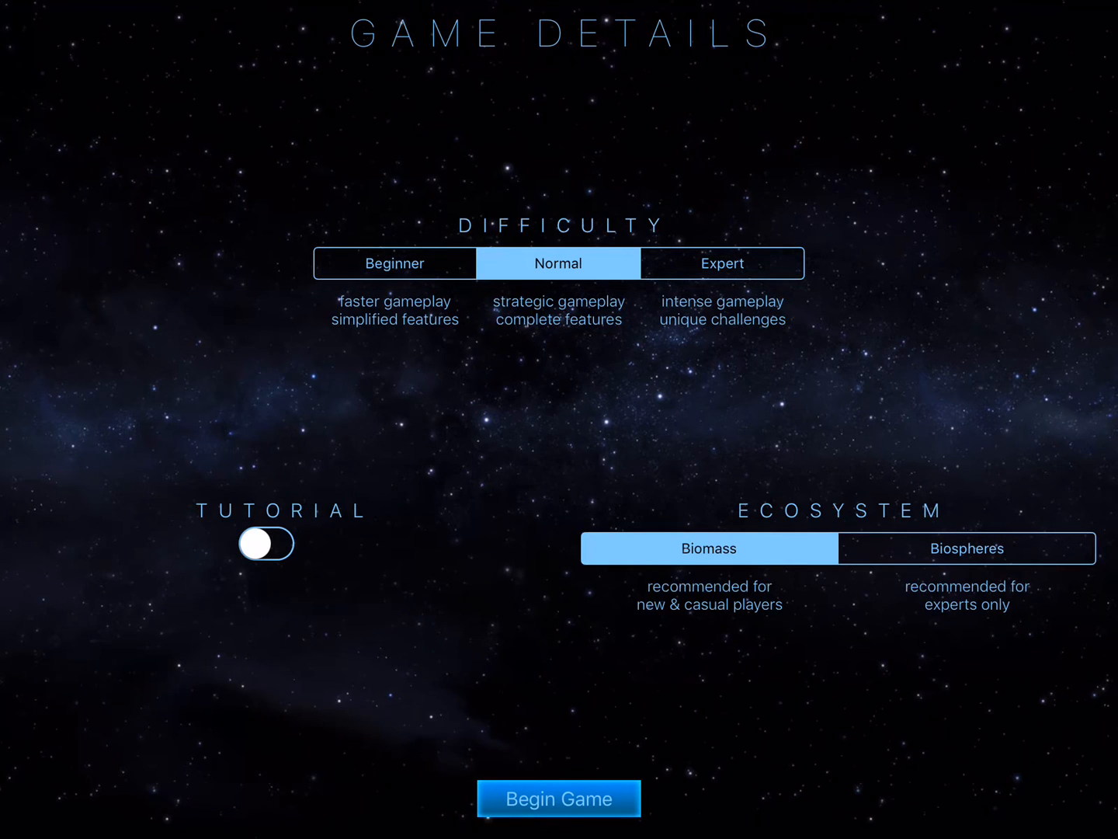
left_click(966, 547)
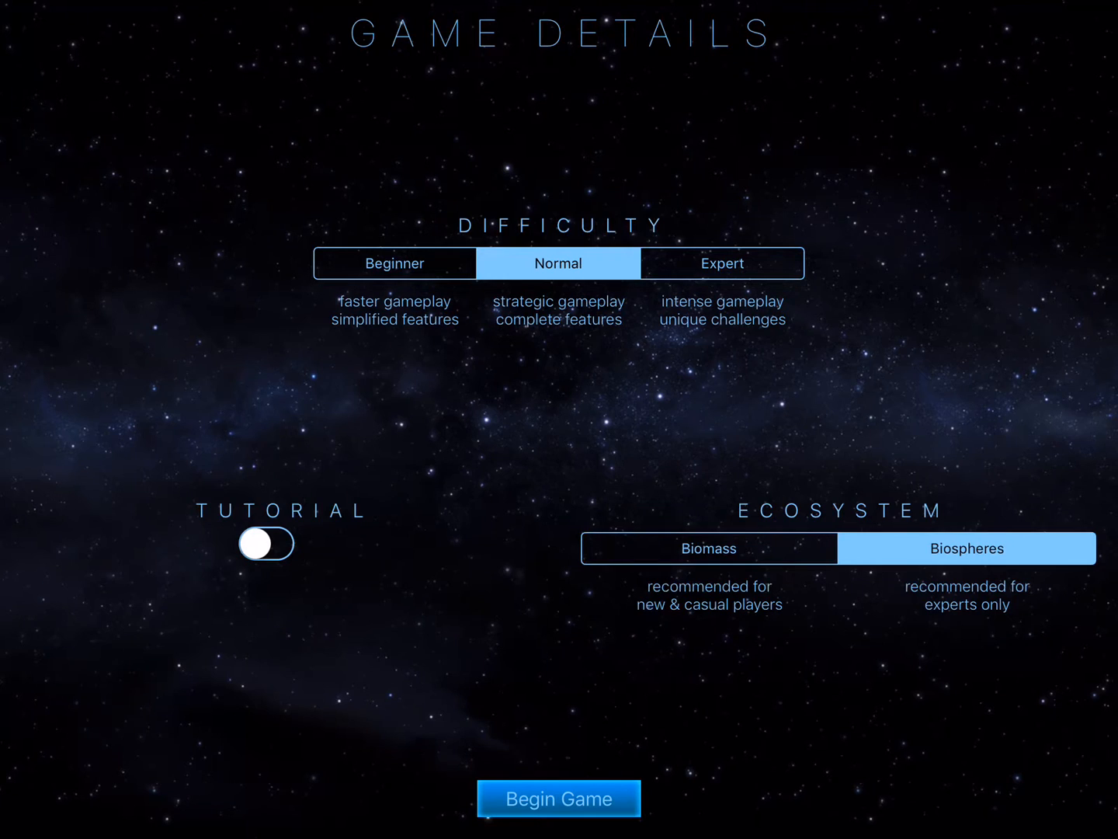
left_click(708, 547)
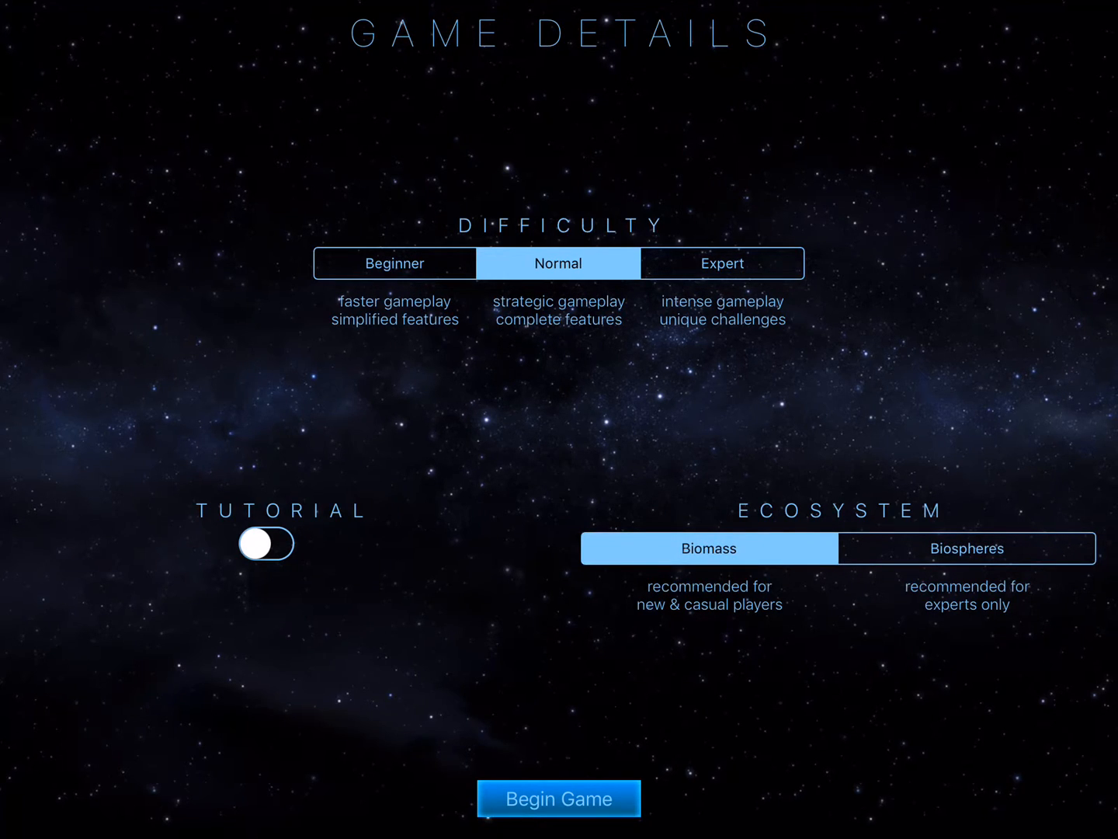
left_click(557, 798)
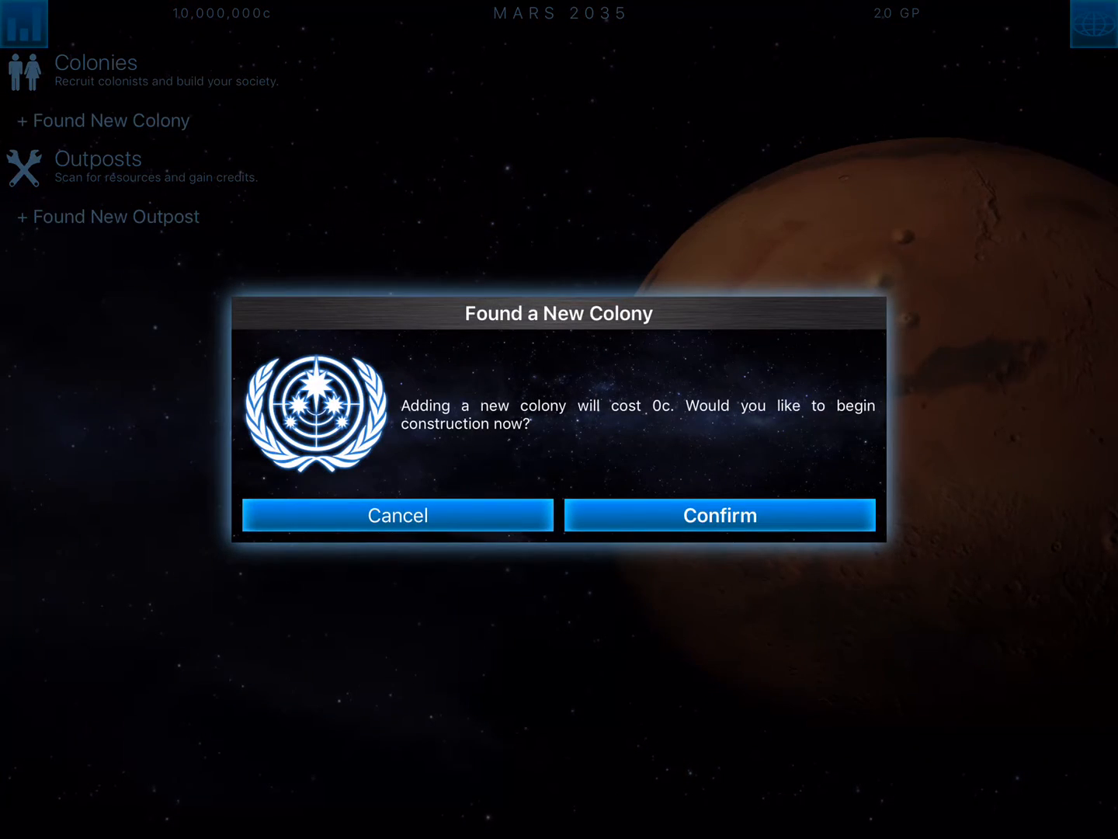
- Confirm founding a colony and pick a site at 7°S, 167°W on the elevation map
left_click(719, 515)
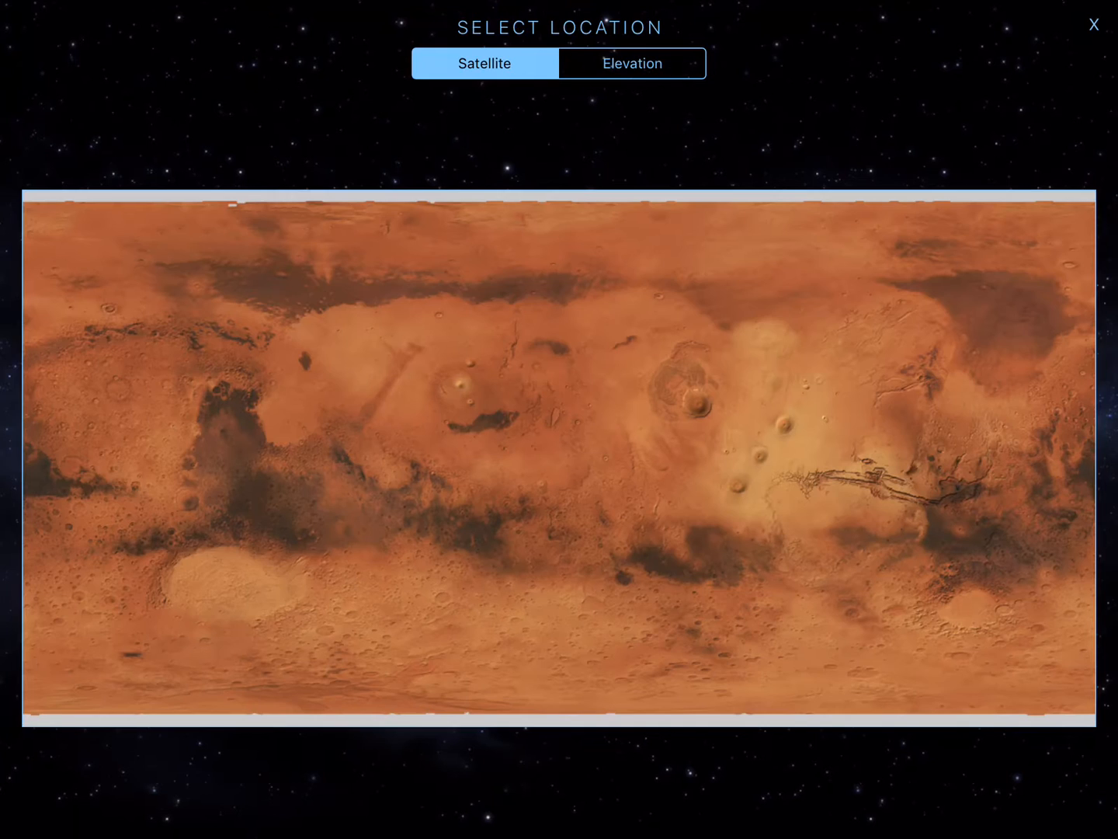
left_click(631, 62)
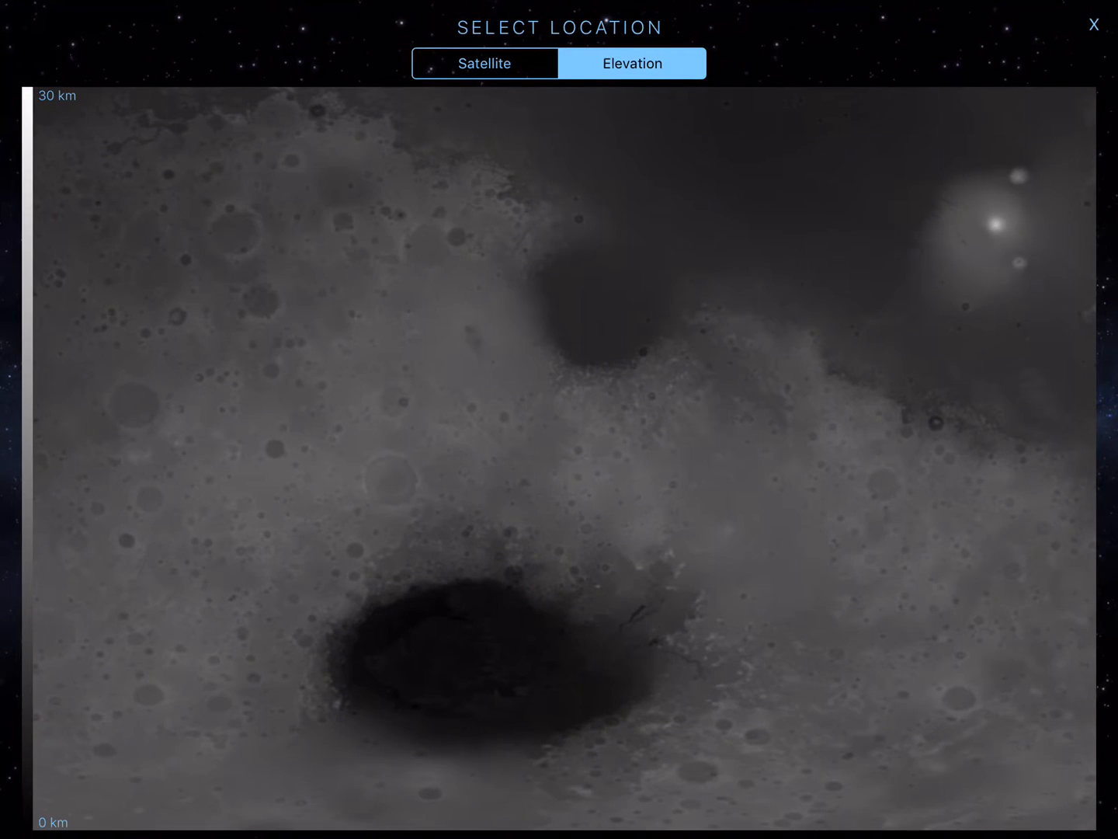
left_click(104, 454)
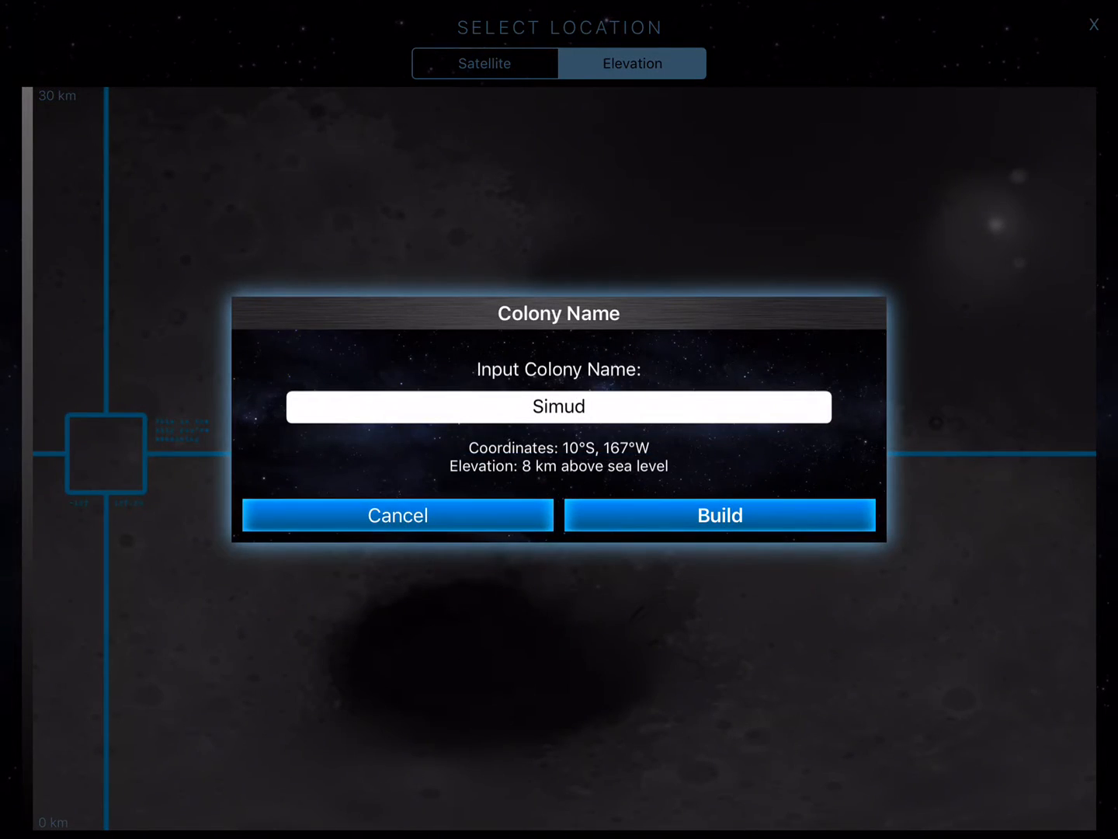
left_click(398, 515)
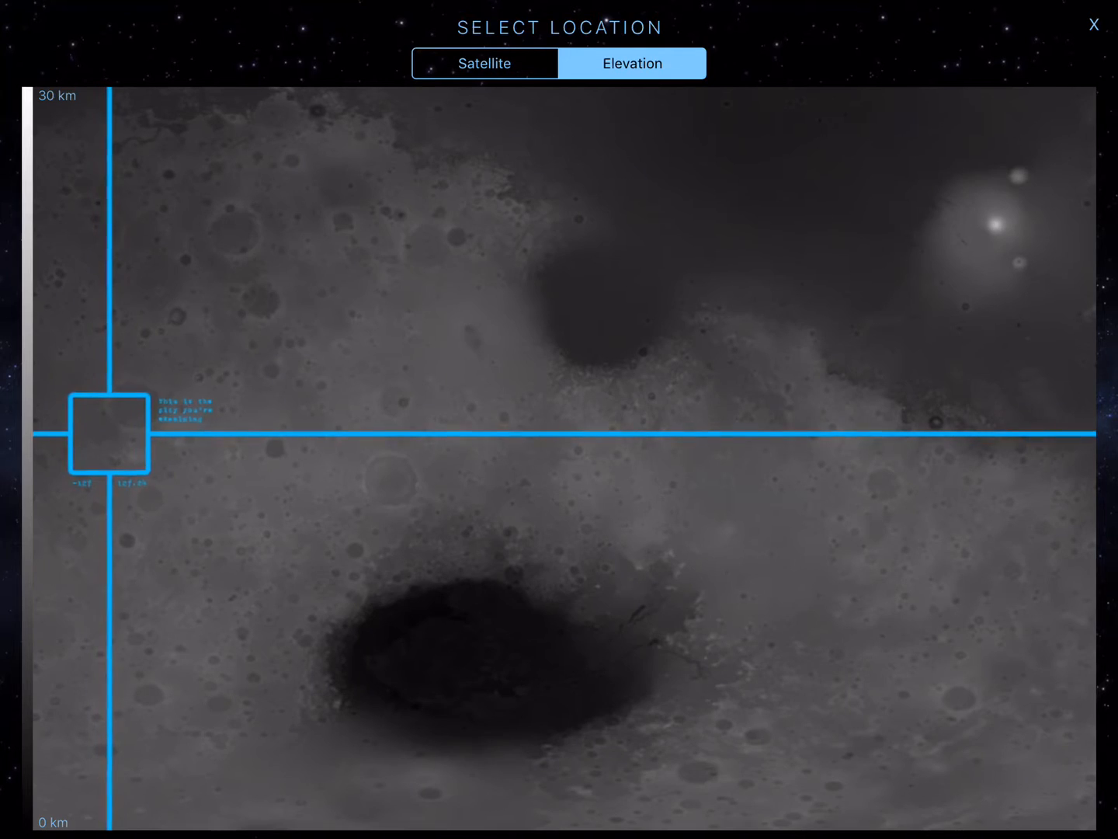
left_click(107, 435)
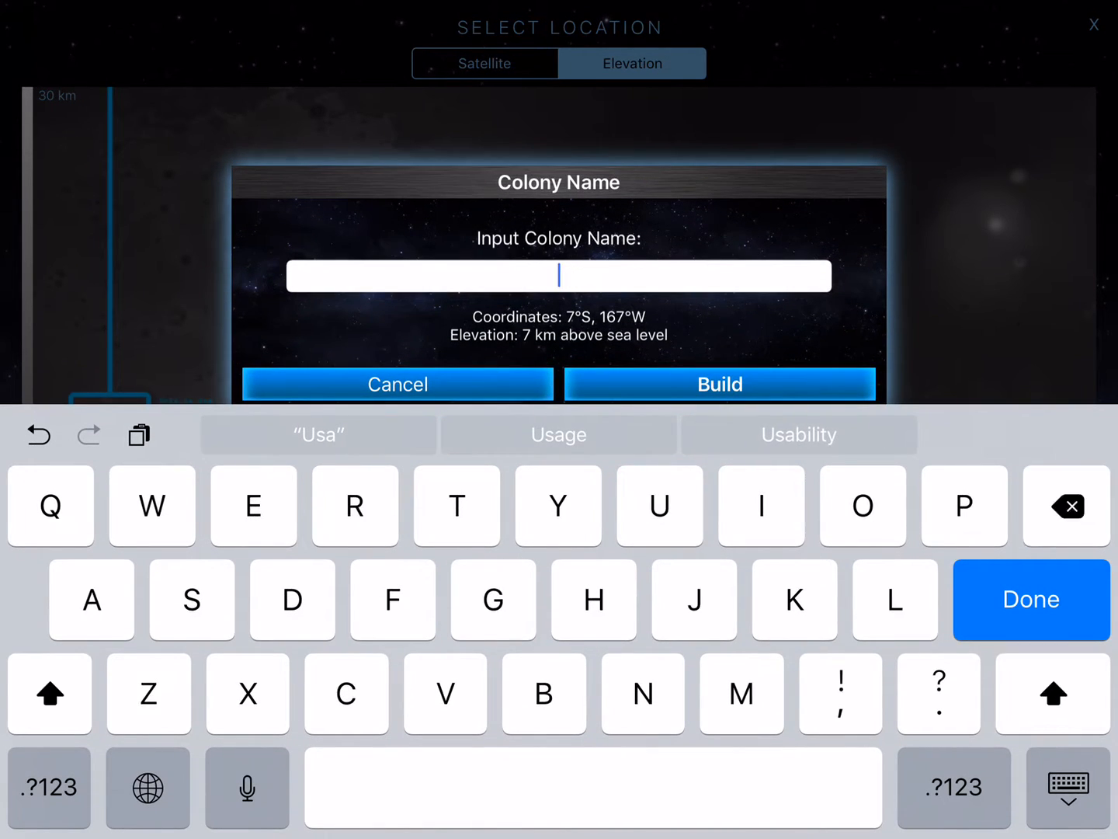
left_click(1066, 505)
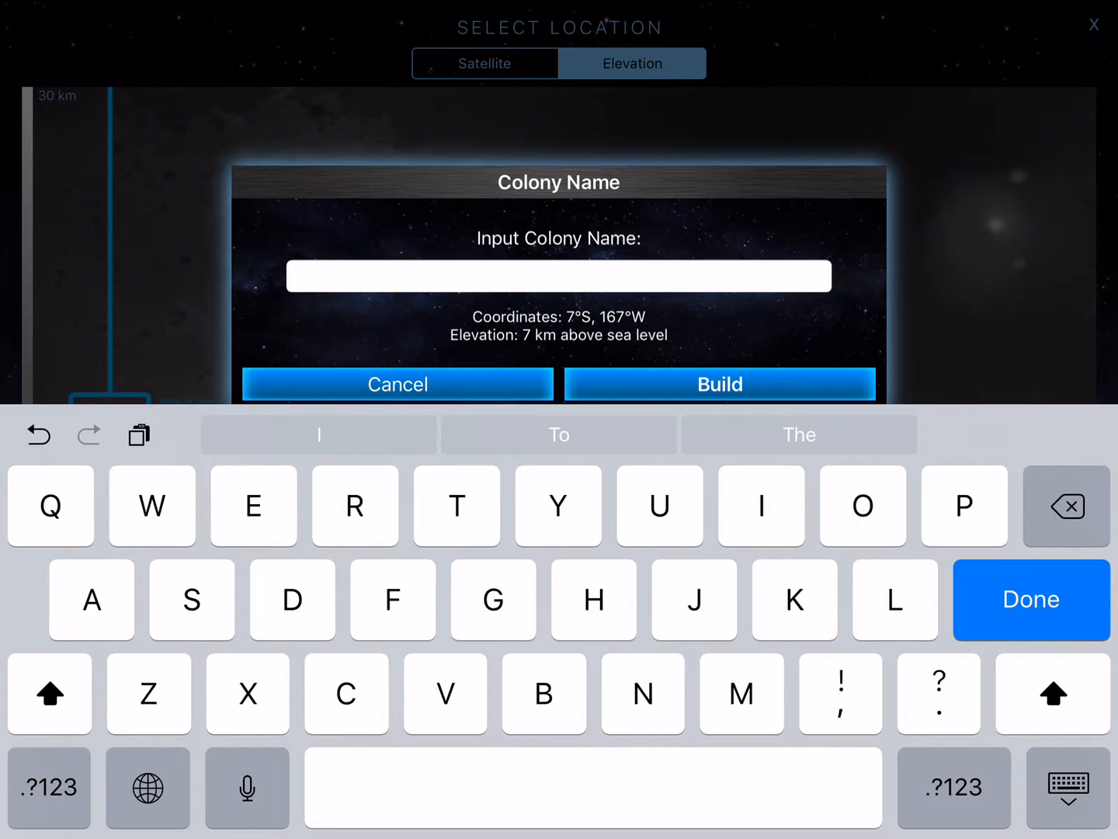
- Name the colony ElevationMin, clearing a mistyped name first, and build it
type("Emi")
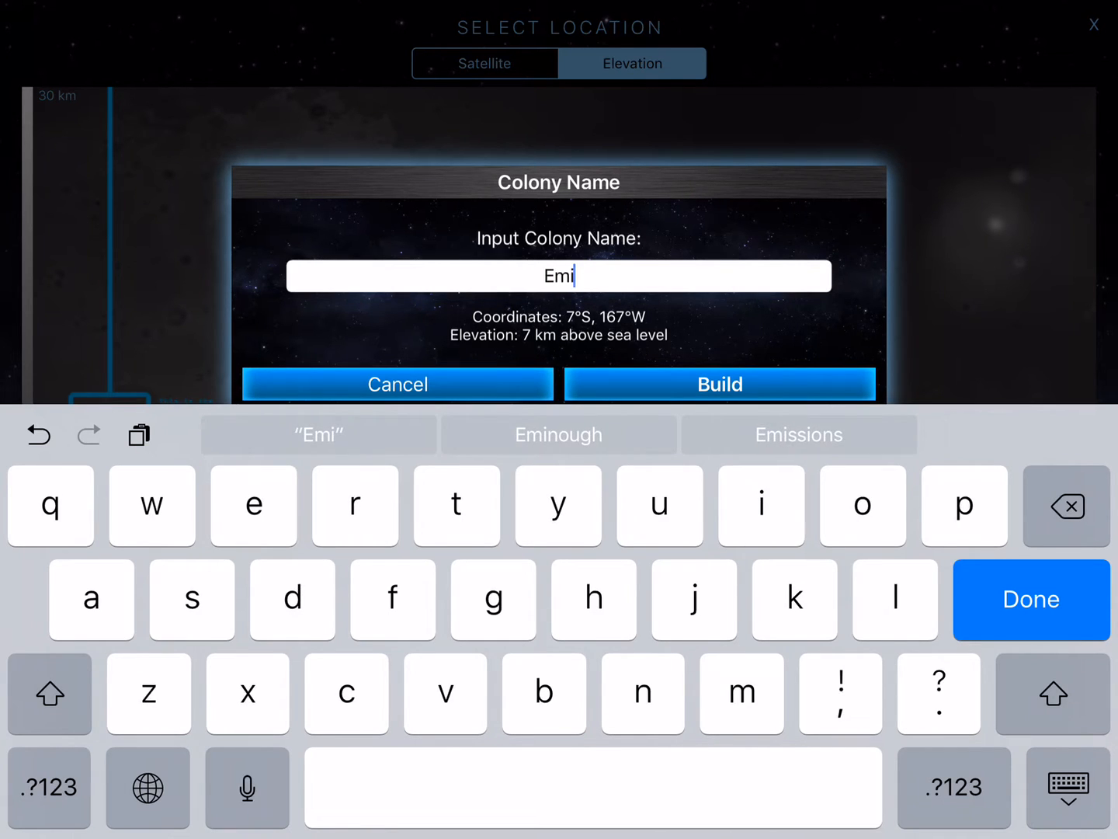
type("noughV")
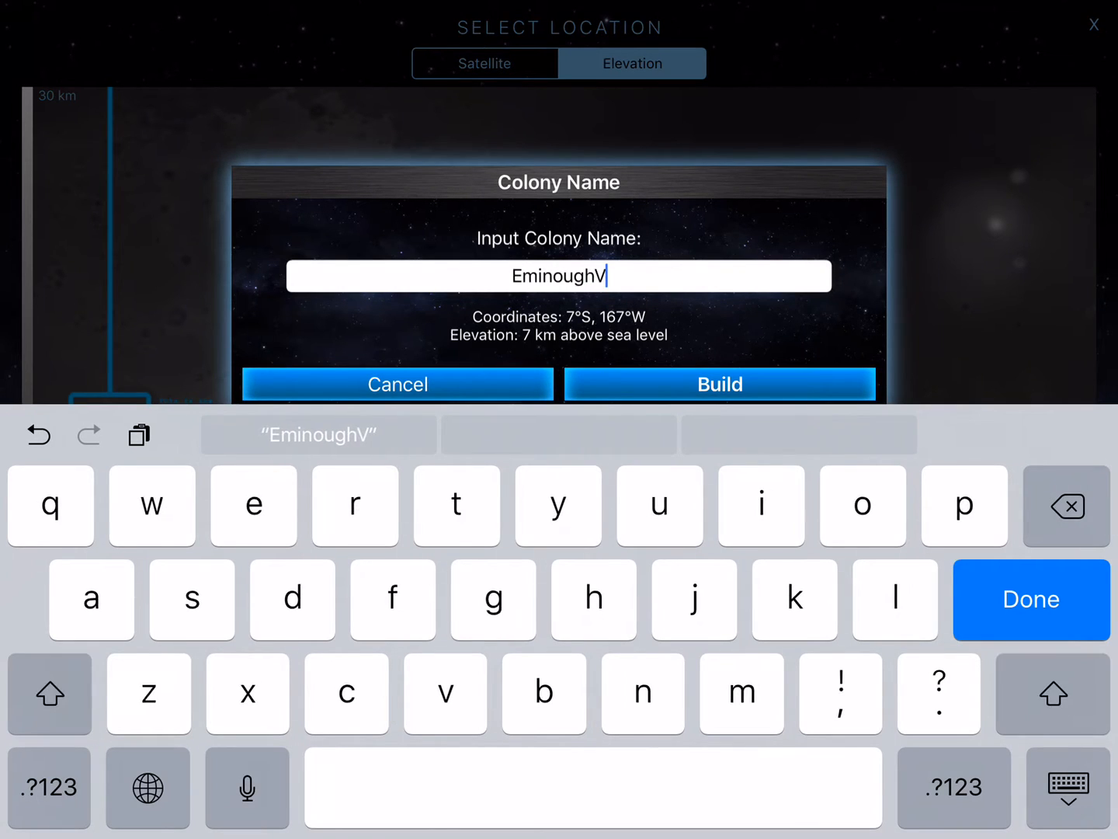
type("ille")
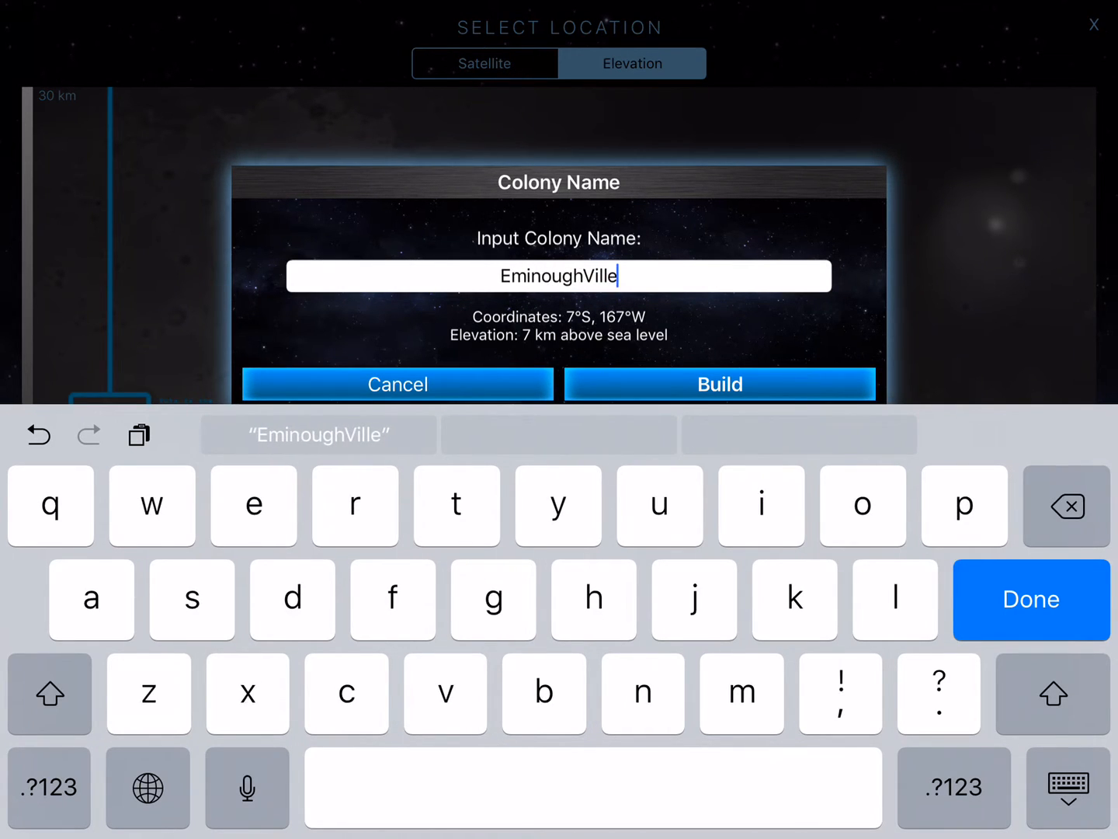
left_click(1064, 506)
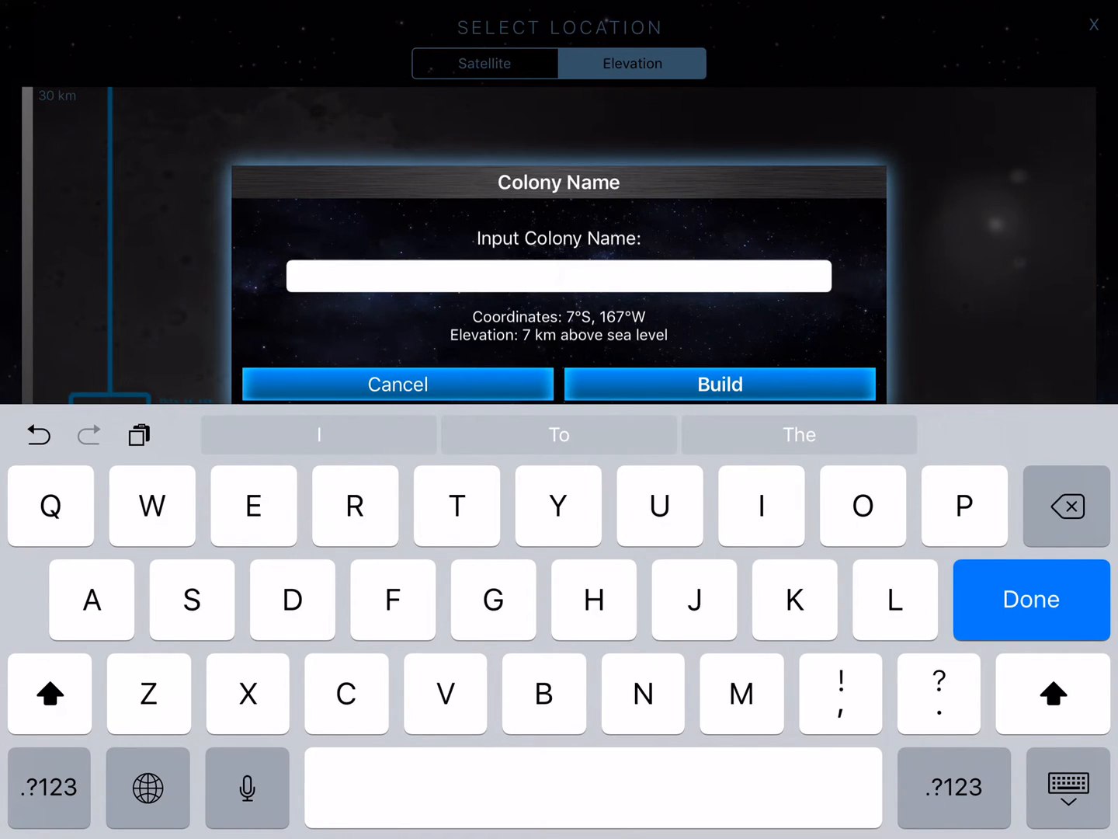
type("Ele")
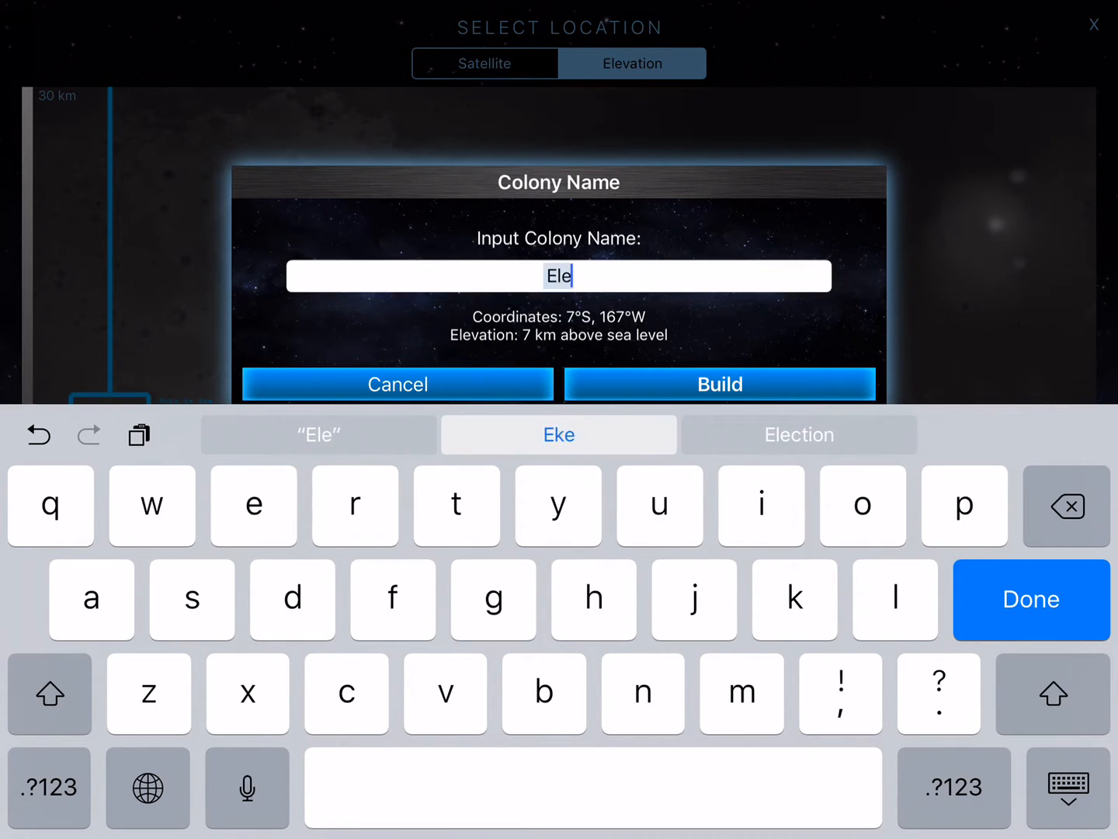
type("va")
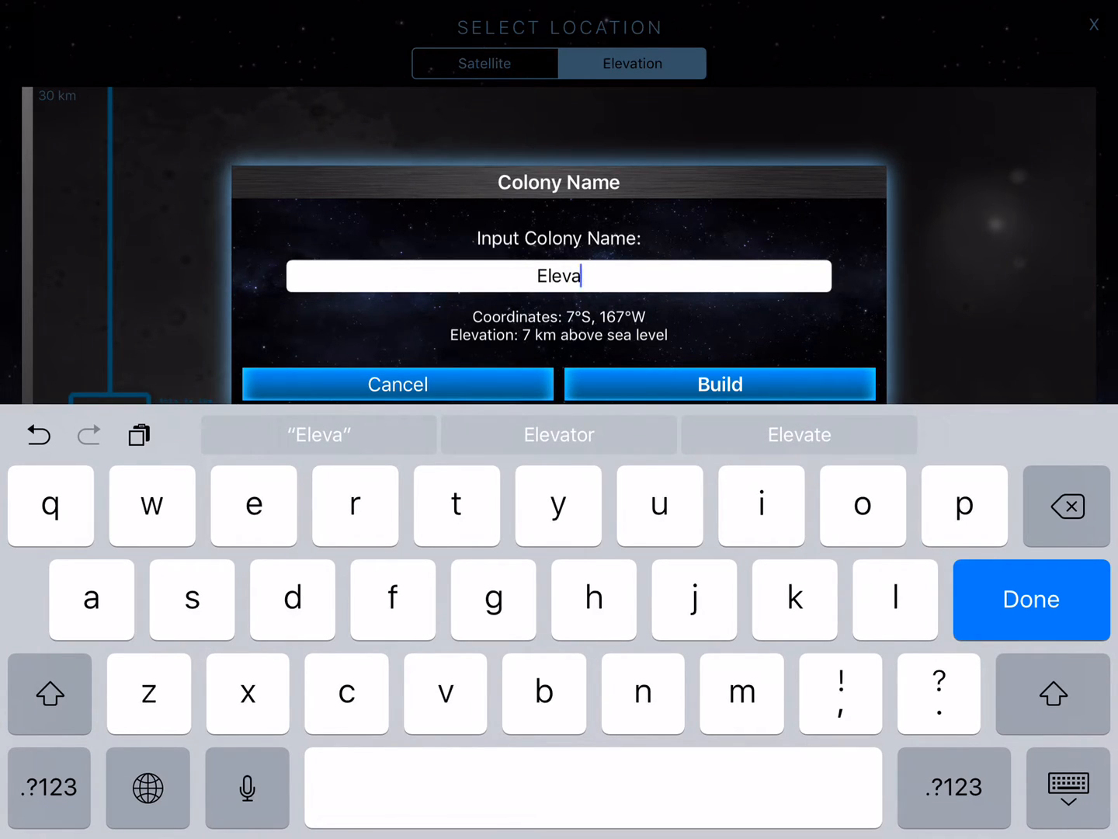
type("tion")
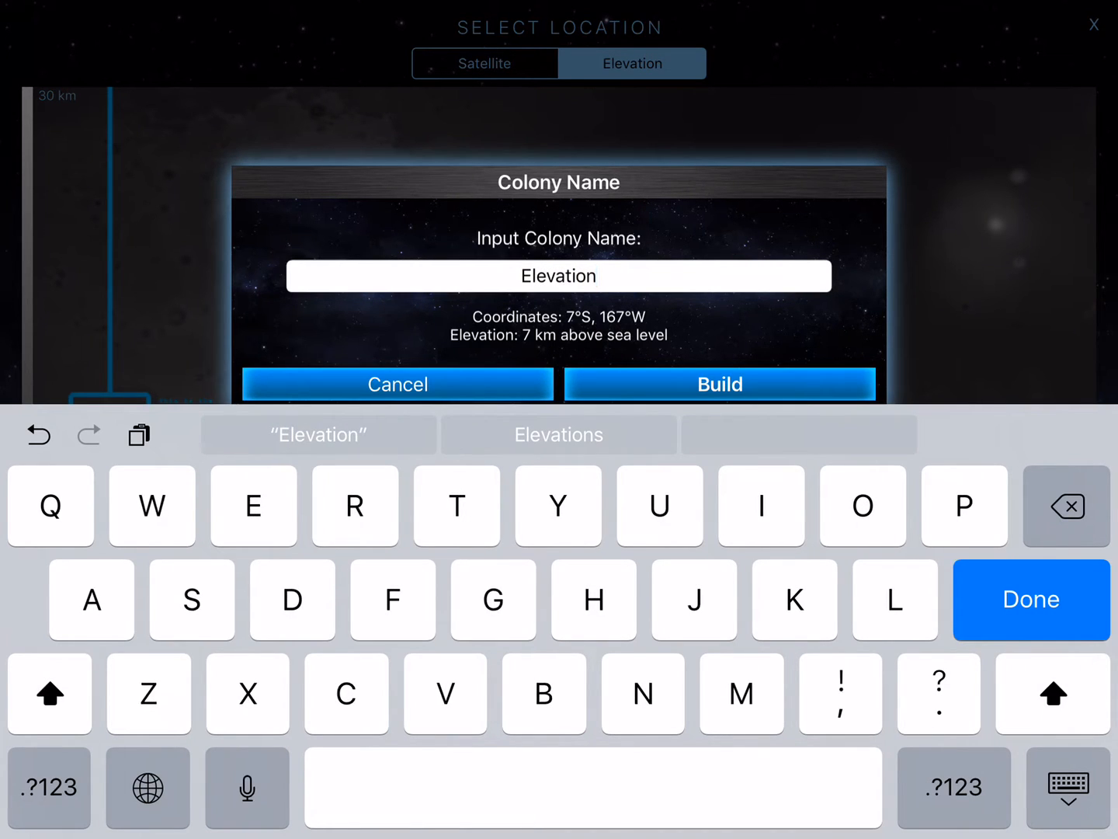
type("Min")
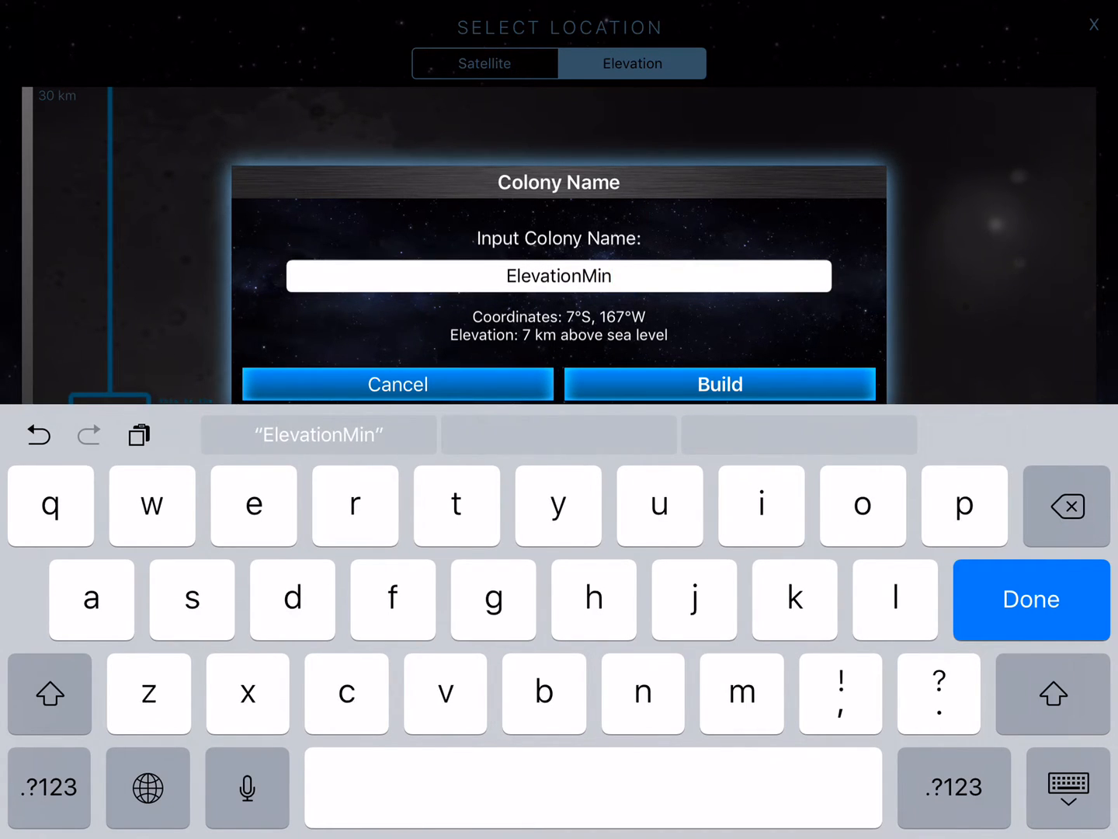
left_click(718, 383)
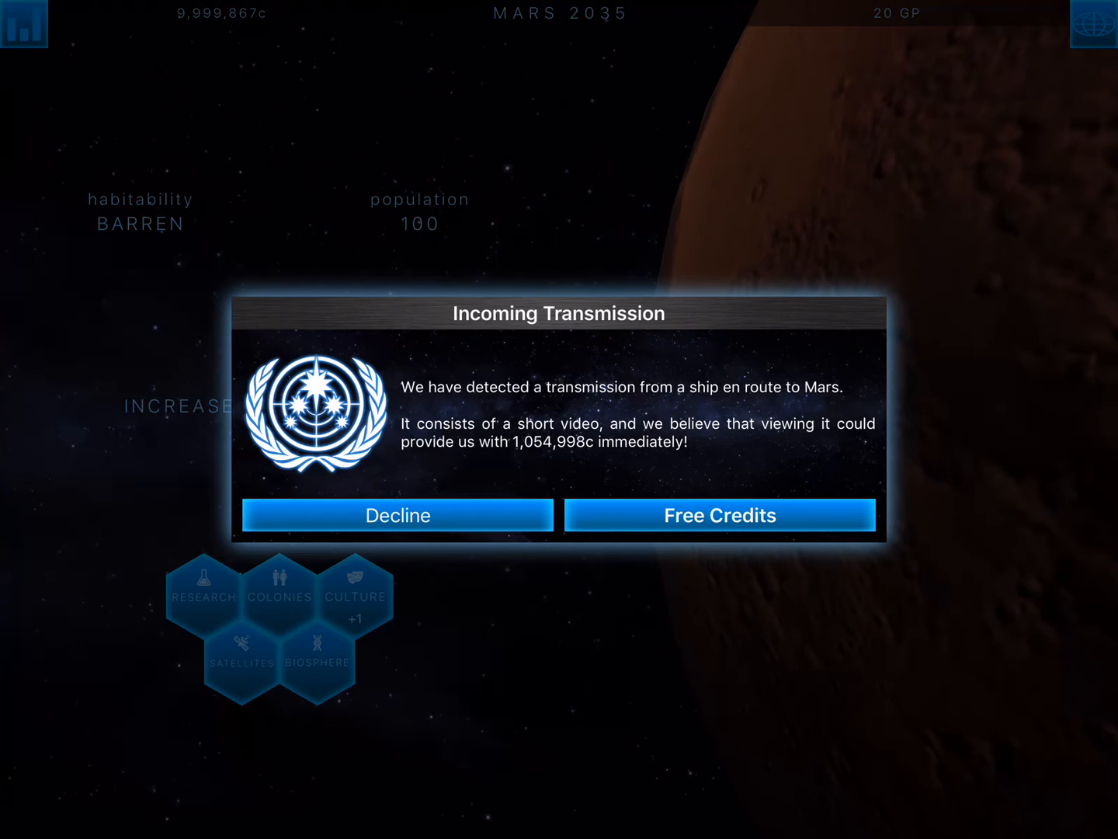
- Decline the free-credits transmission and independence prompt, then view the colonies list
left_click(720, 515)
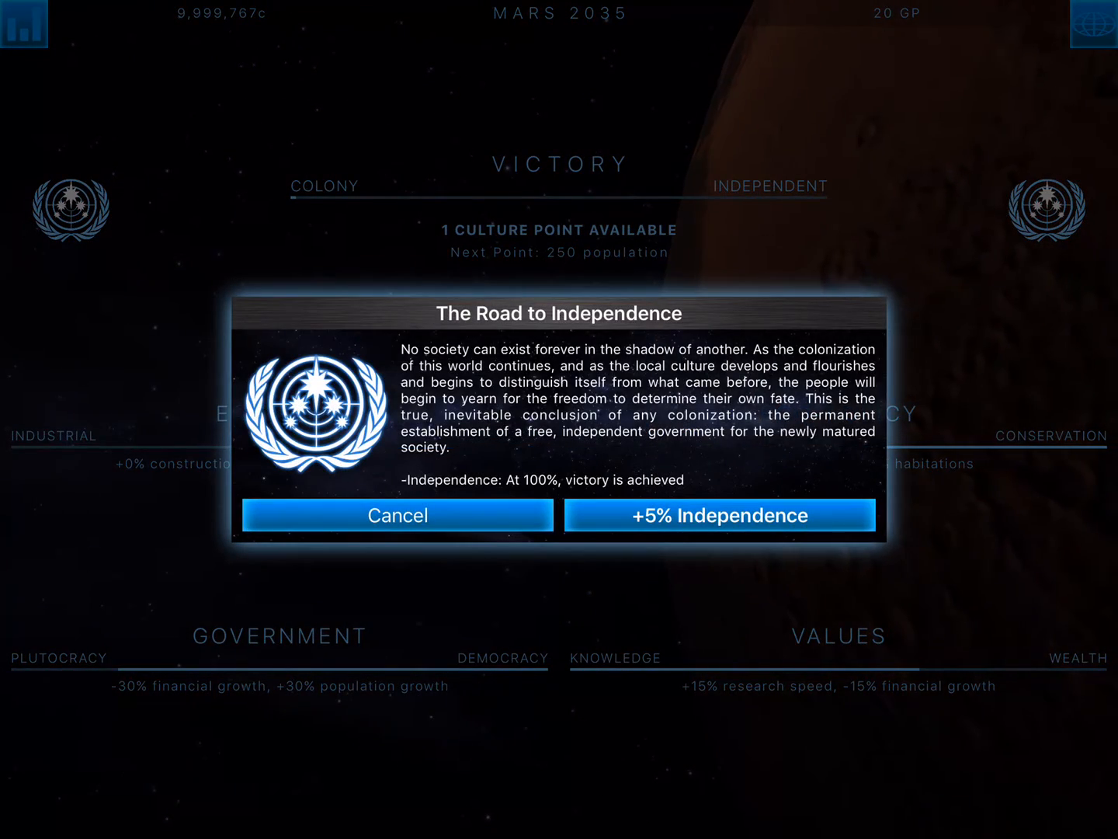
left_click(720, 515)
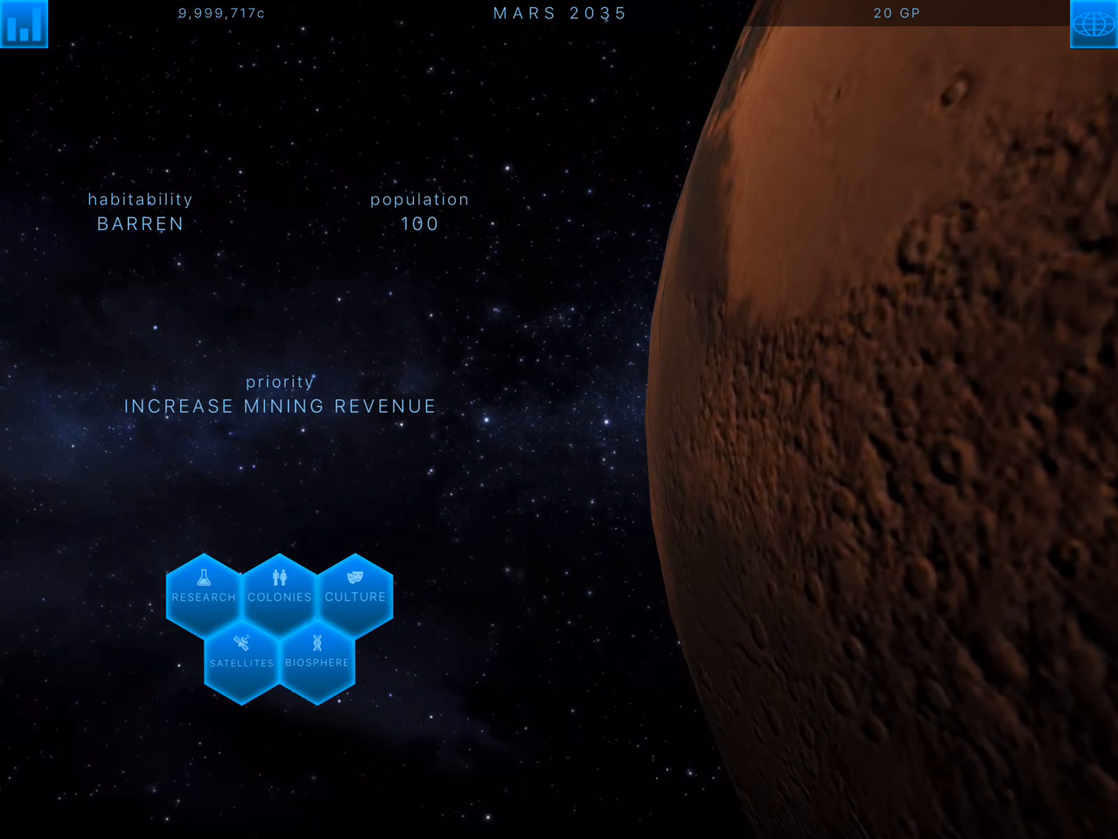
left_click(280, 596)
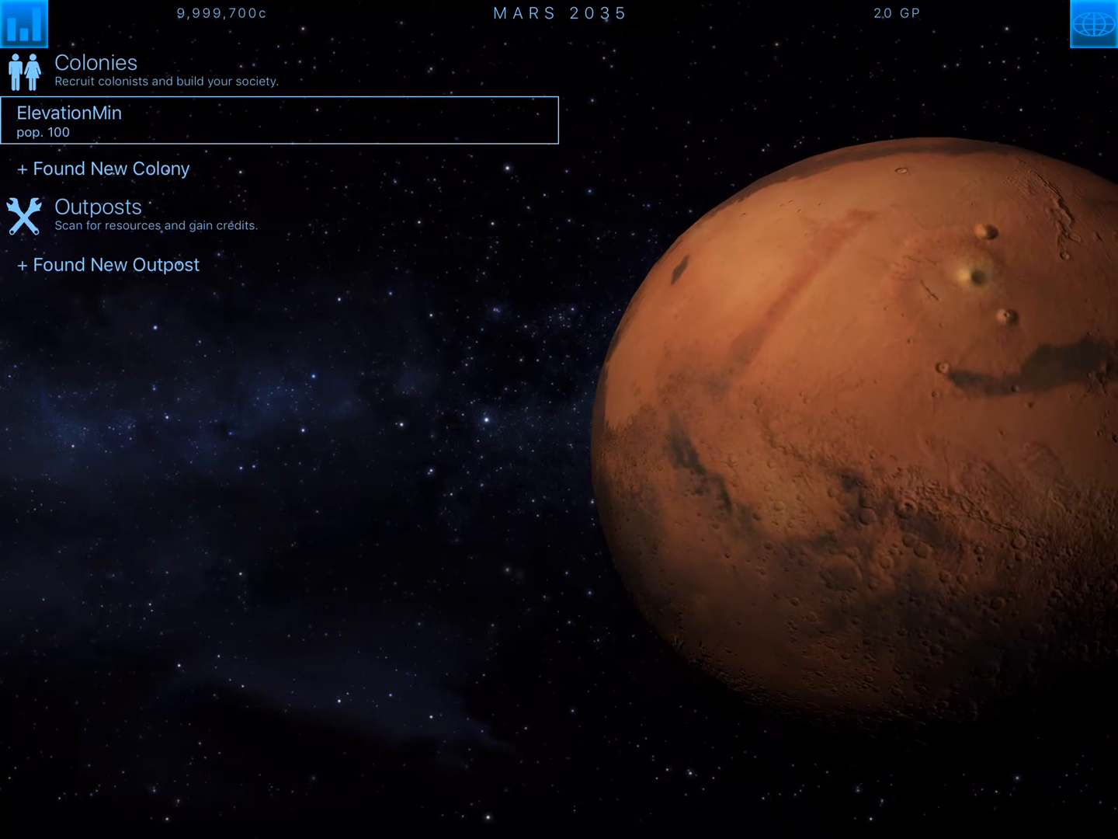
- Build the outpost Morgan's Drive at 40°N, 71°E for 1,000,000c
left_click(107, 264)
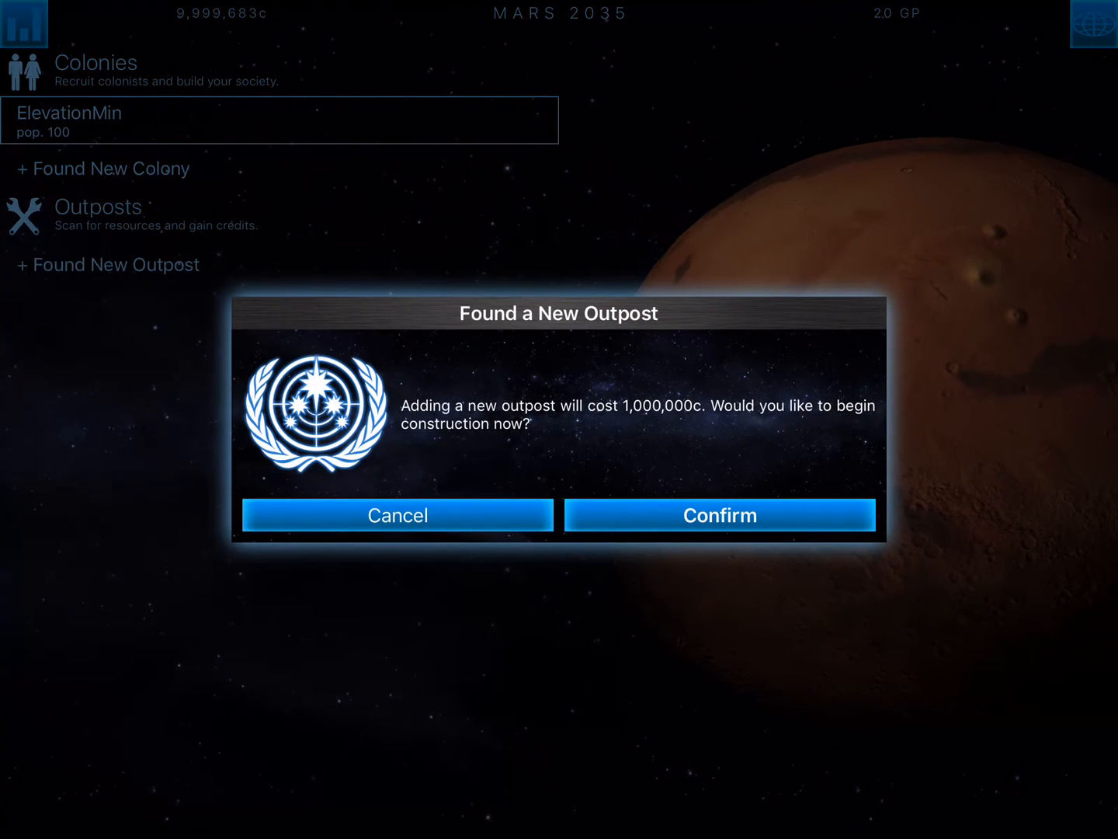
left_click(719, 514)
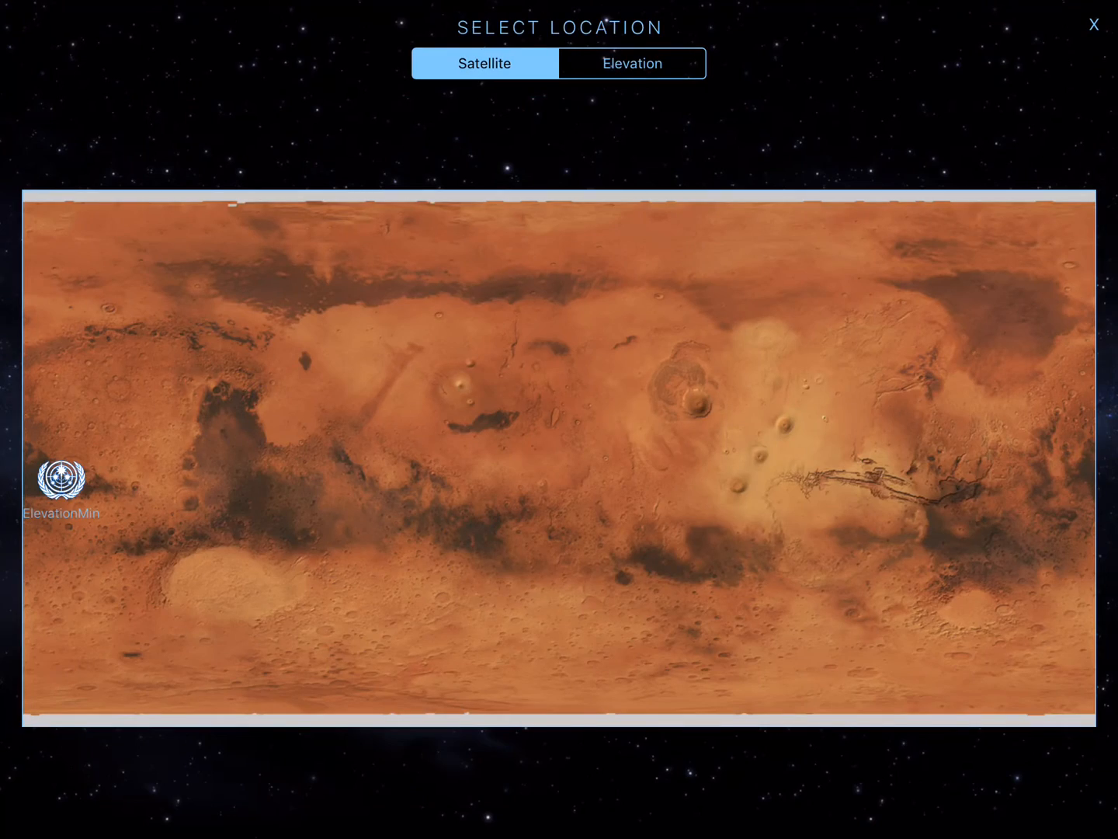
left_click(631, 63)
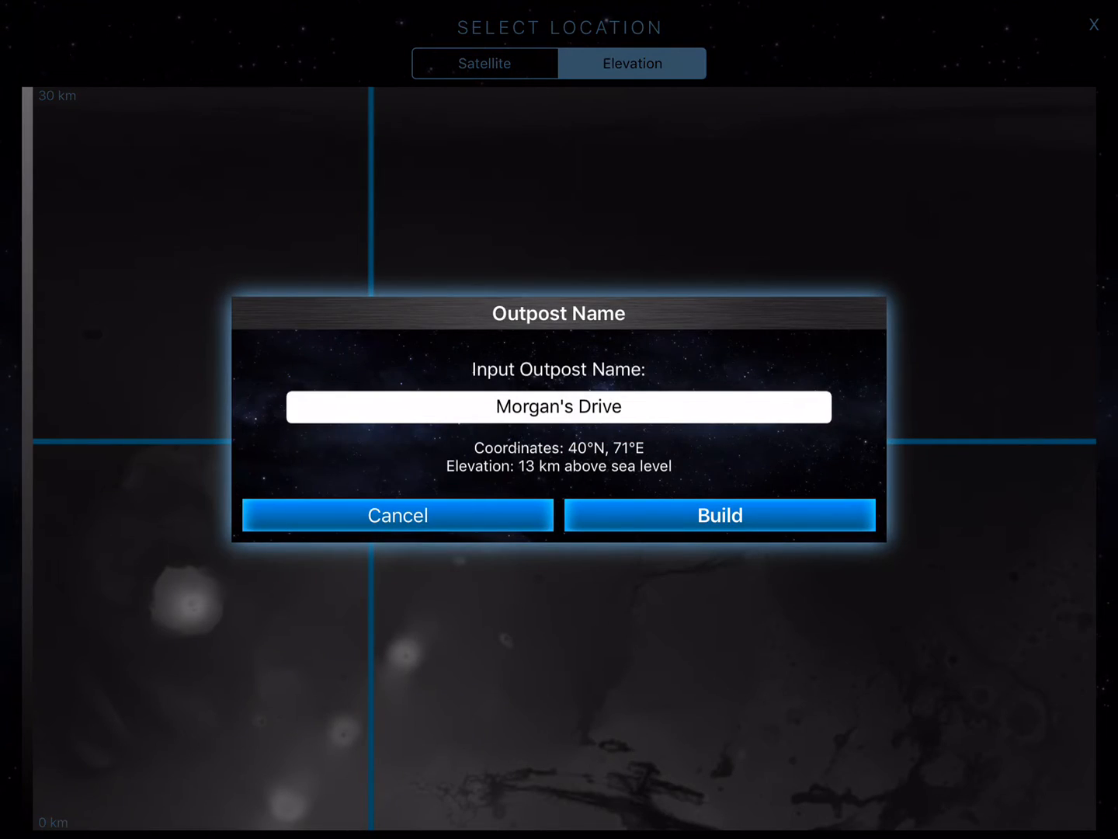
left_click(719, 515)
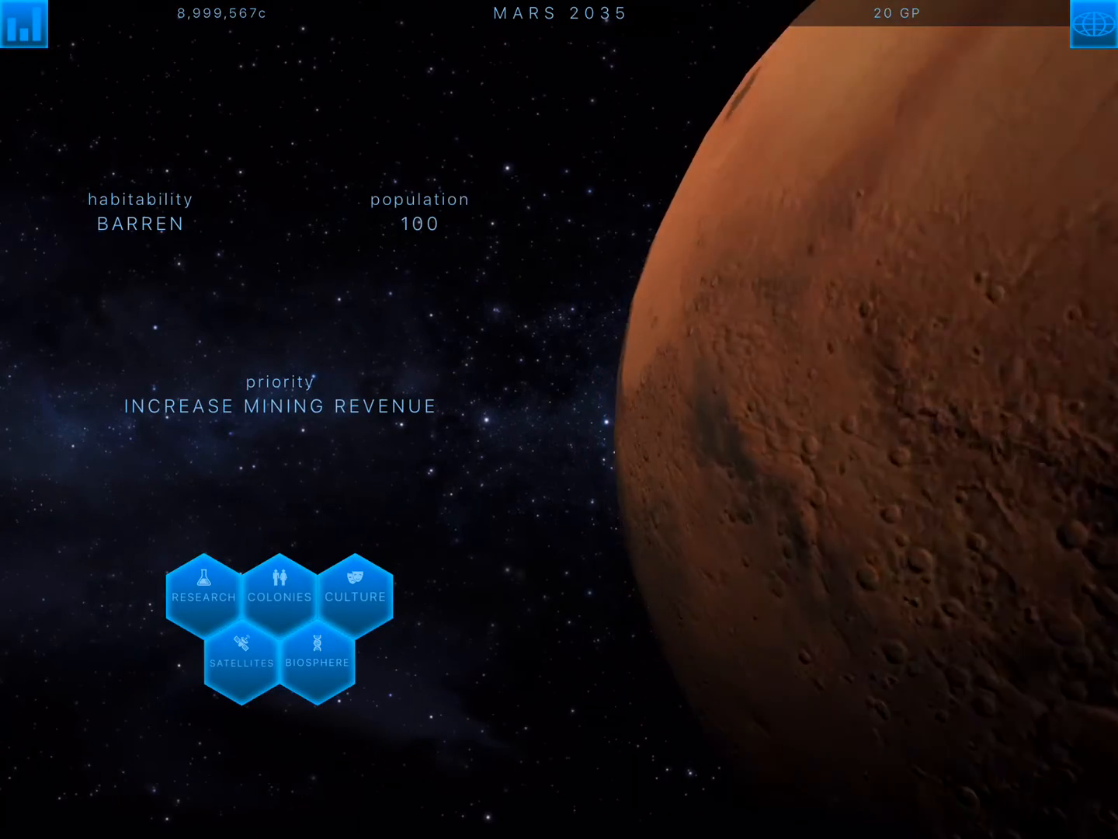
- Examine Morgan's Drive from the colonies list and open its mine scanner
left_click(279, 594)
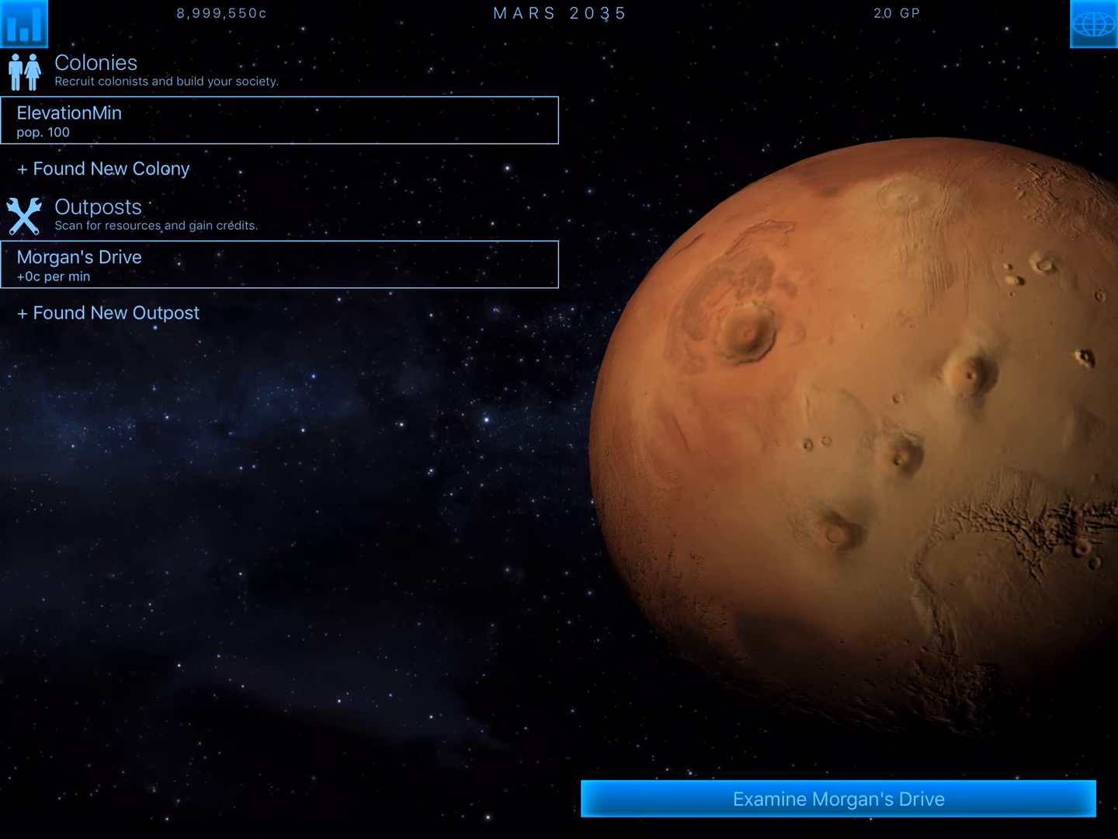
left_click(837, 799)
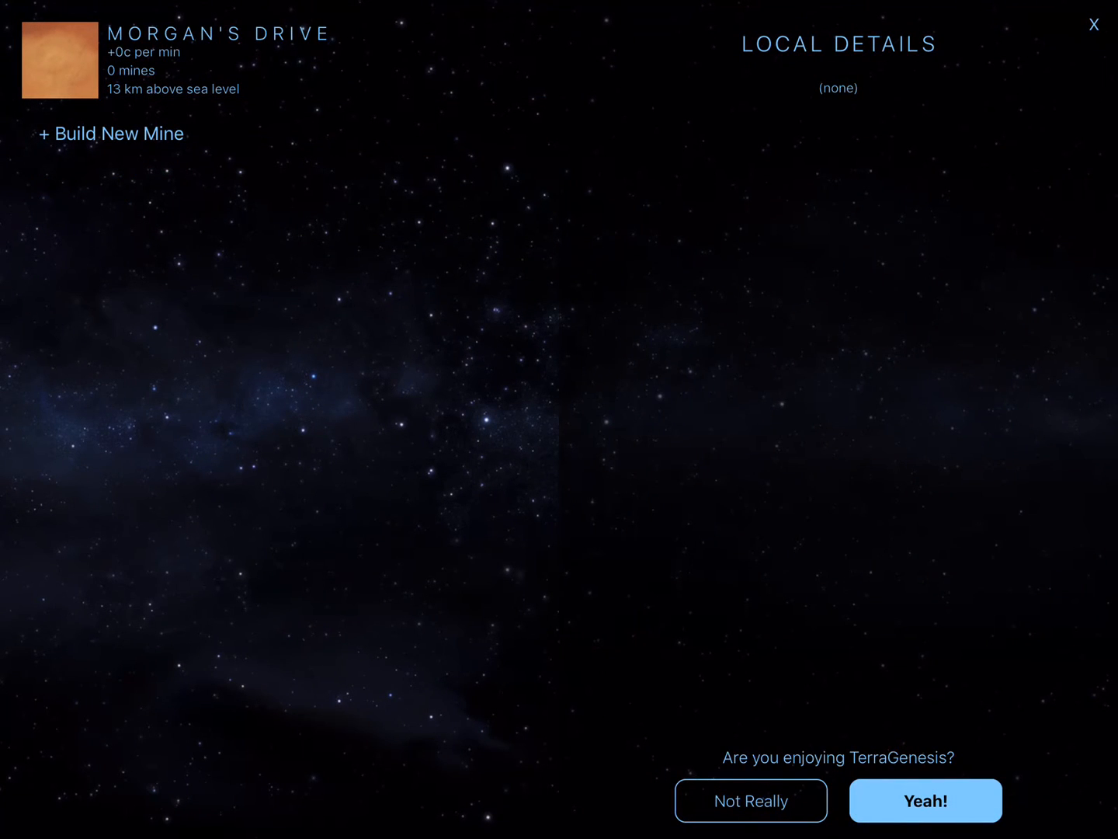
left_click(111, 133)
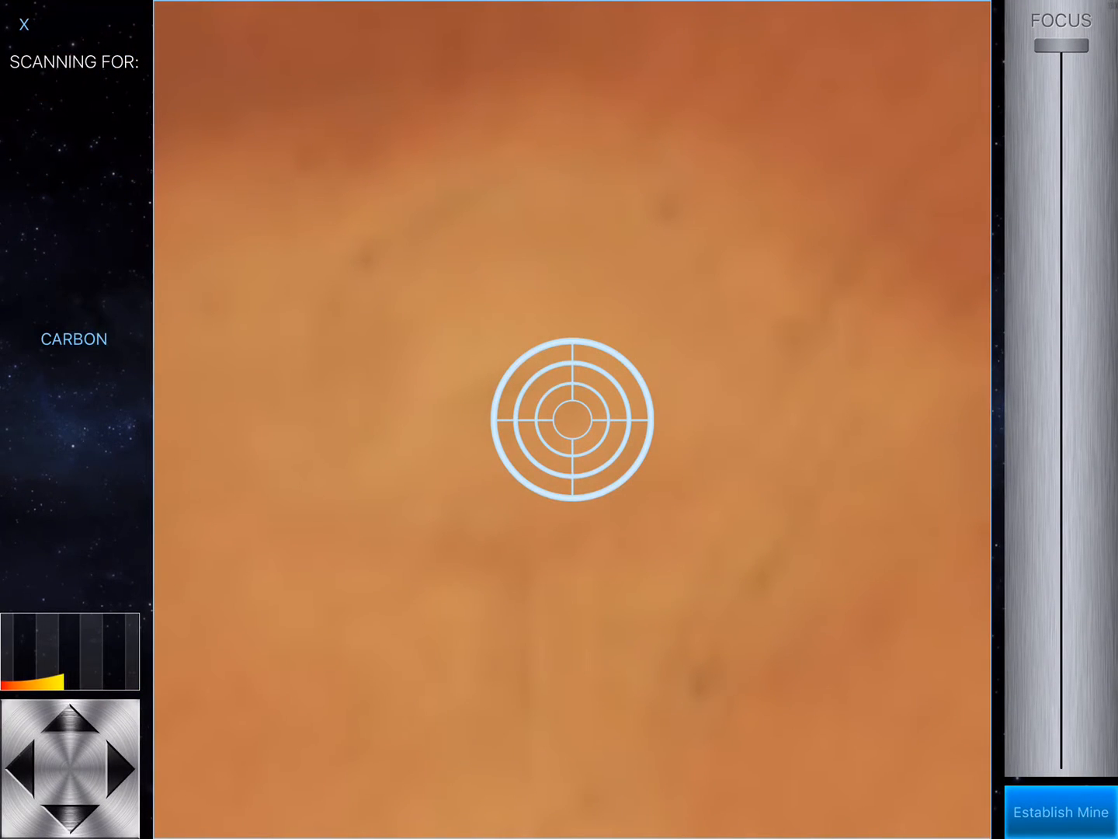
left_click(1060, 812)
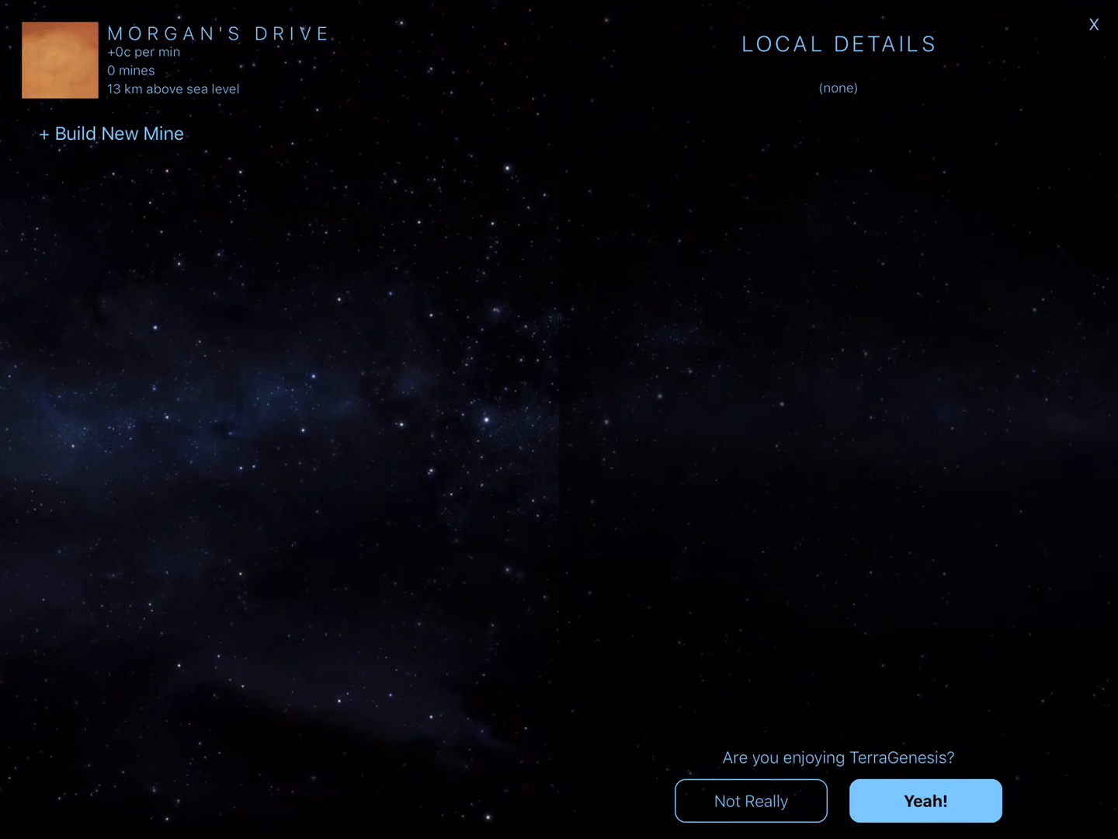
left_click(1094, 24)
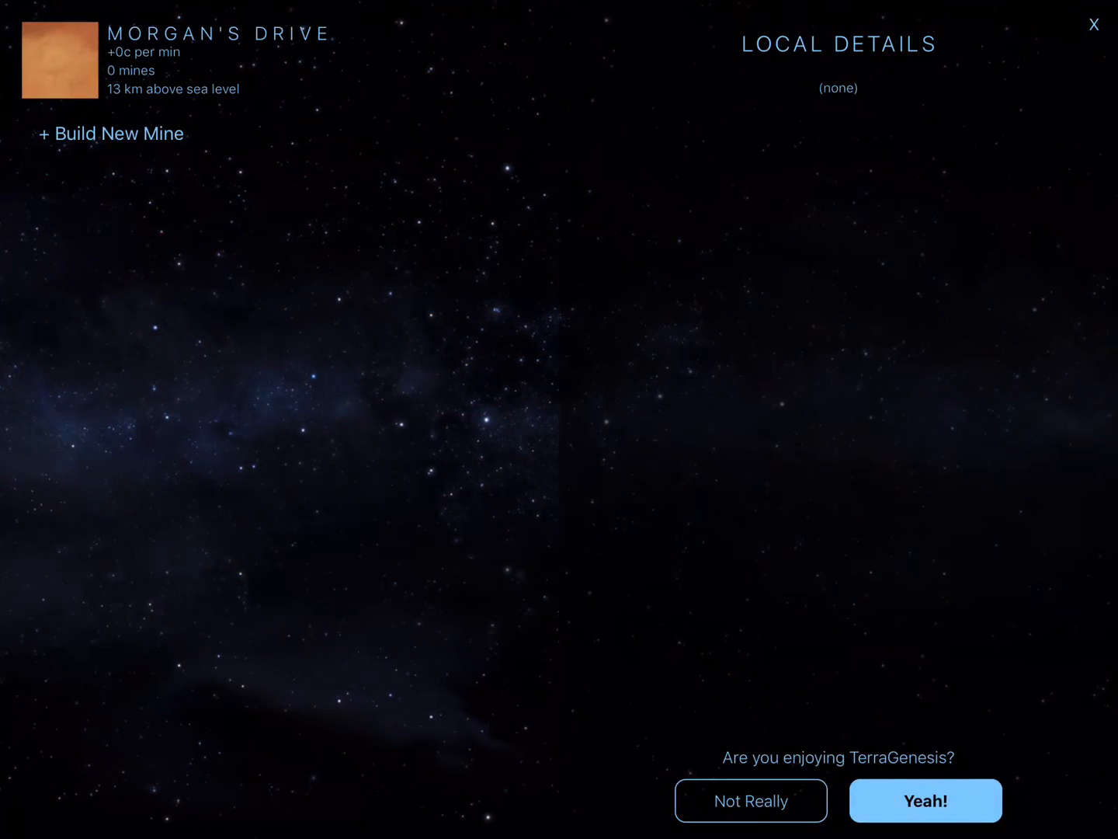
left_click(111, 132)
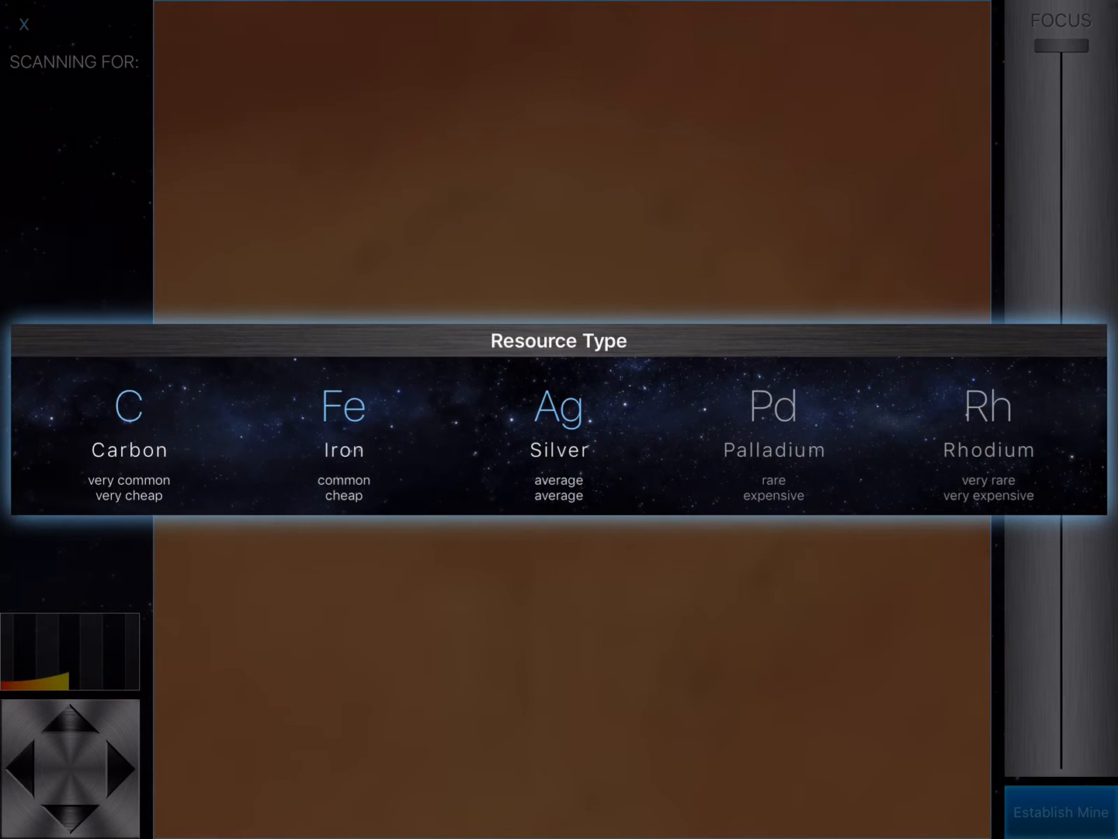
- Scan for Silver and establish a silver mine at Morgan's Drive
left_click(558, 427)
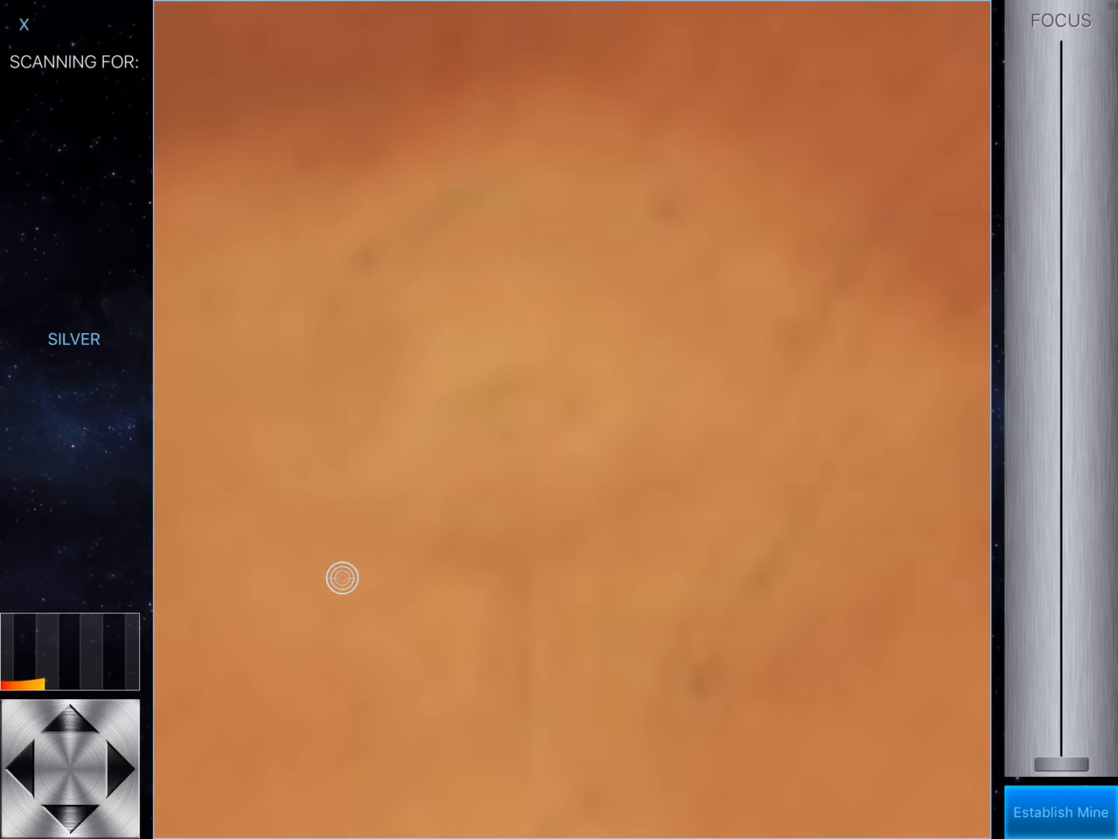
left_click(1060, 812)
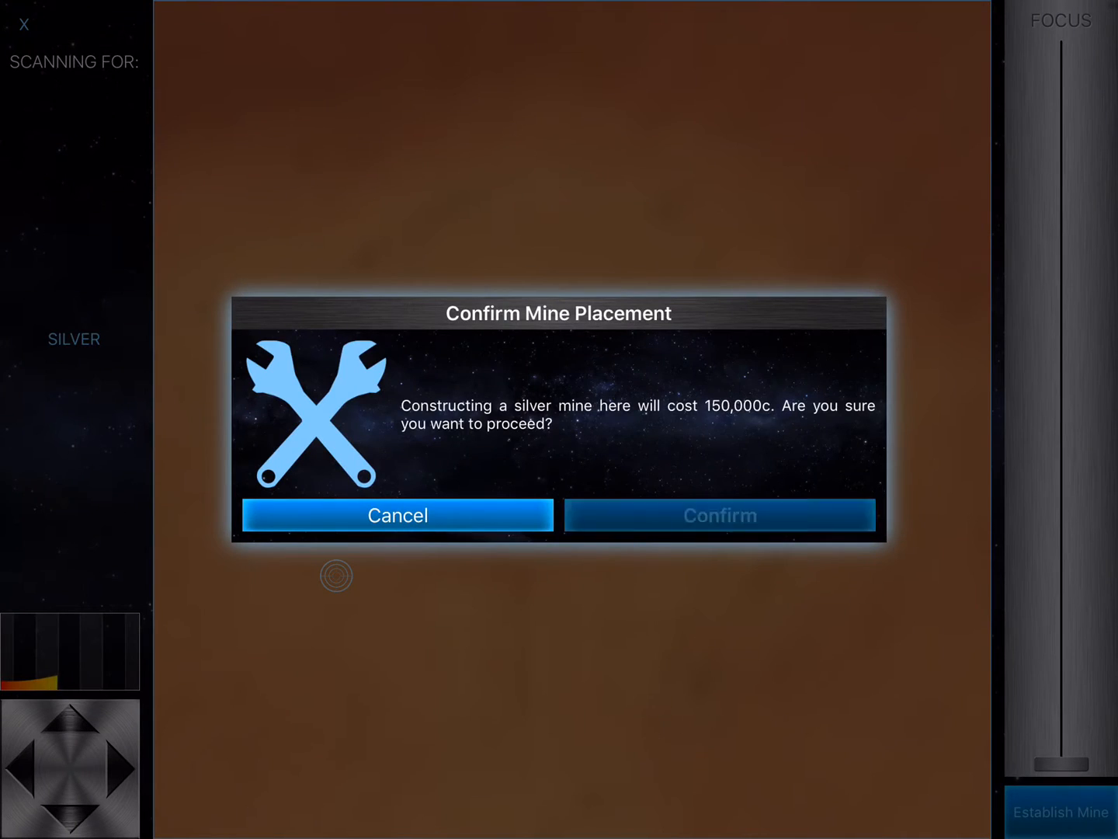
left_click(719, 514)
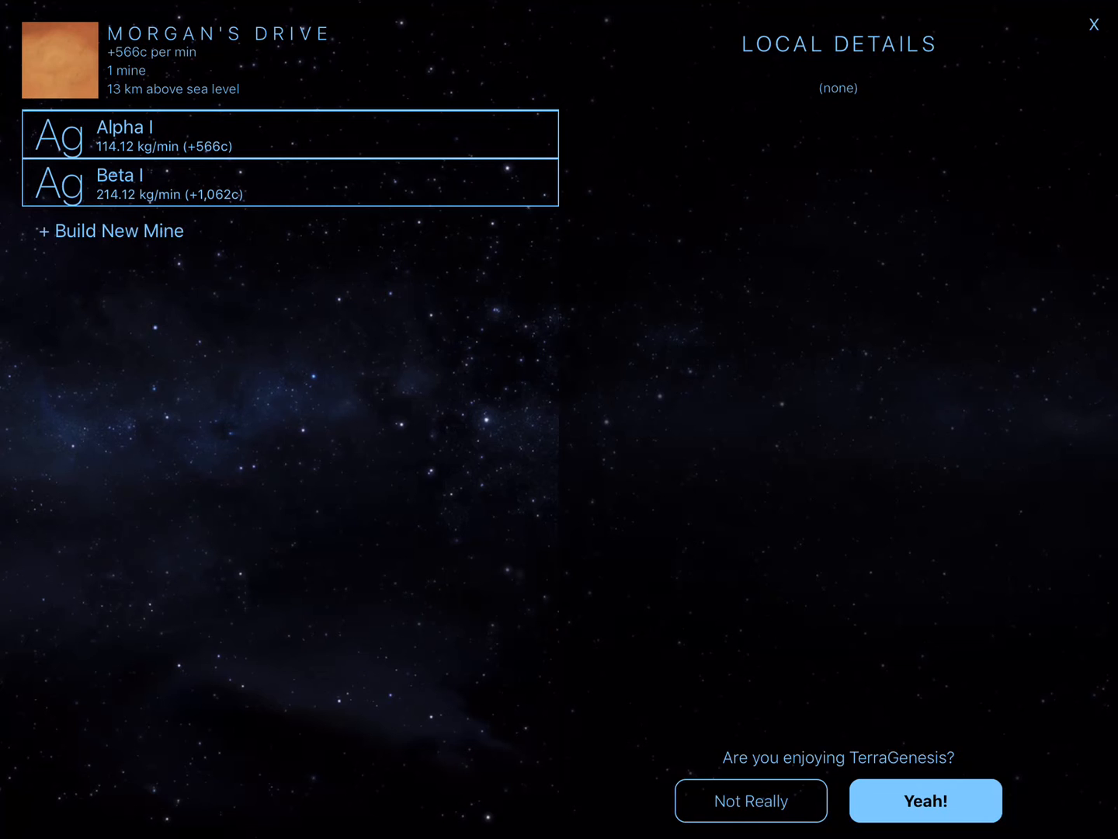
- Establish an iron mine at Morgan's Drive, then close the outpost details
left_click(111, 231)
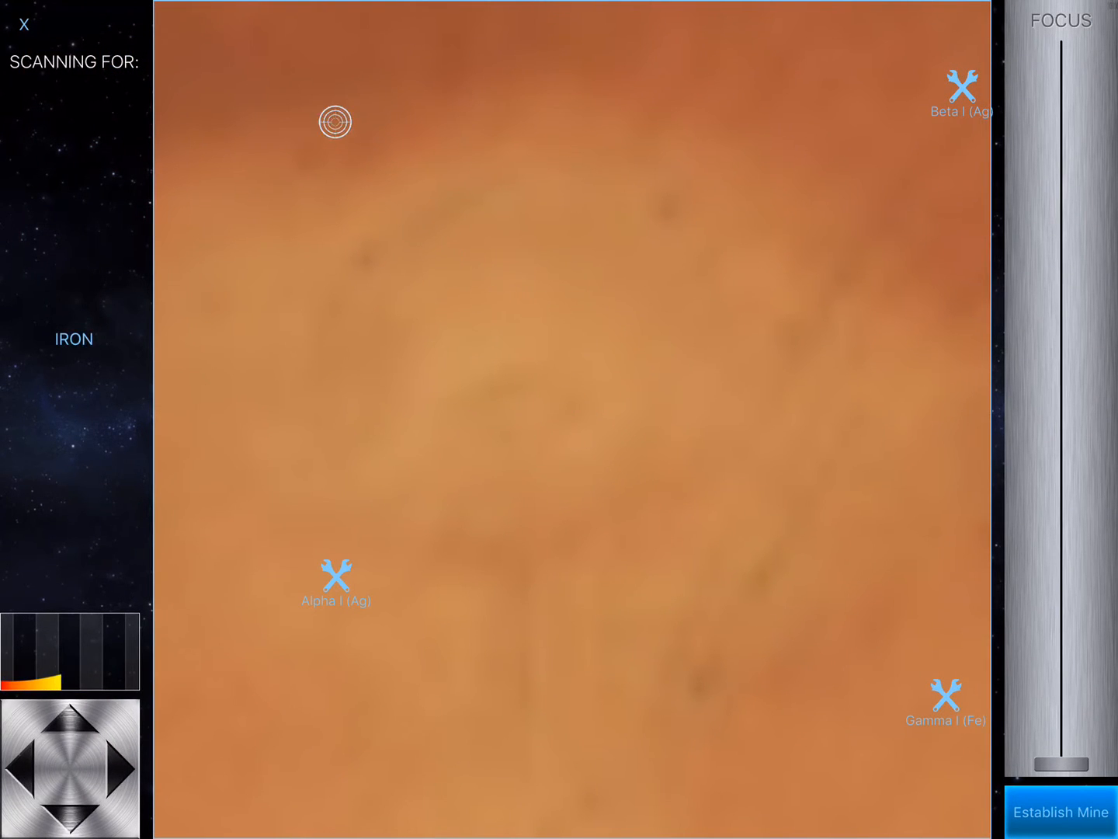
left_click(1061, 812)
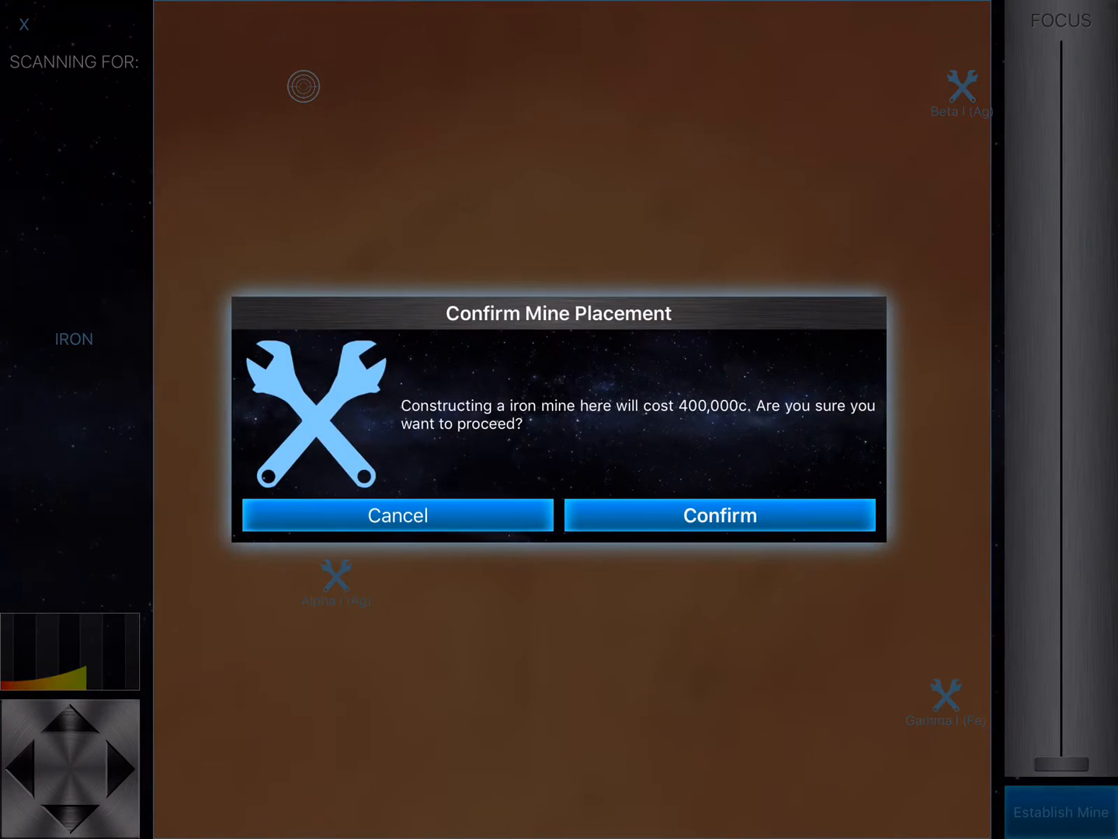
left_click(719, 514)
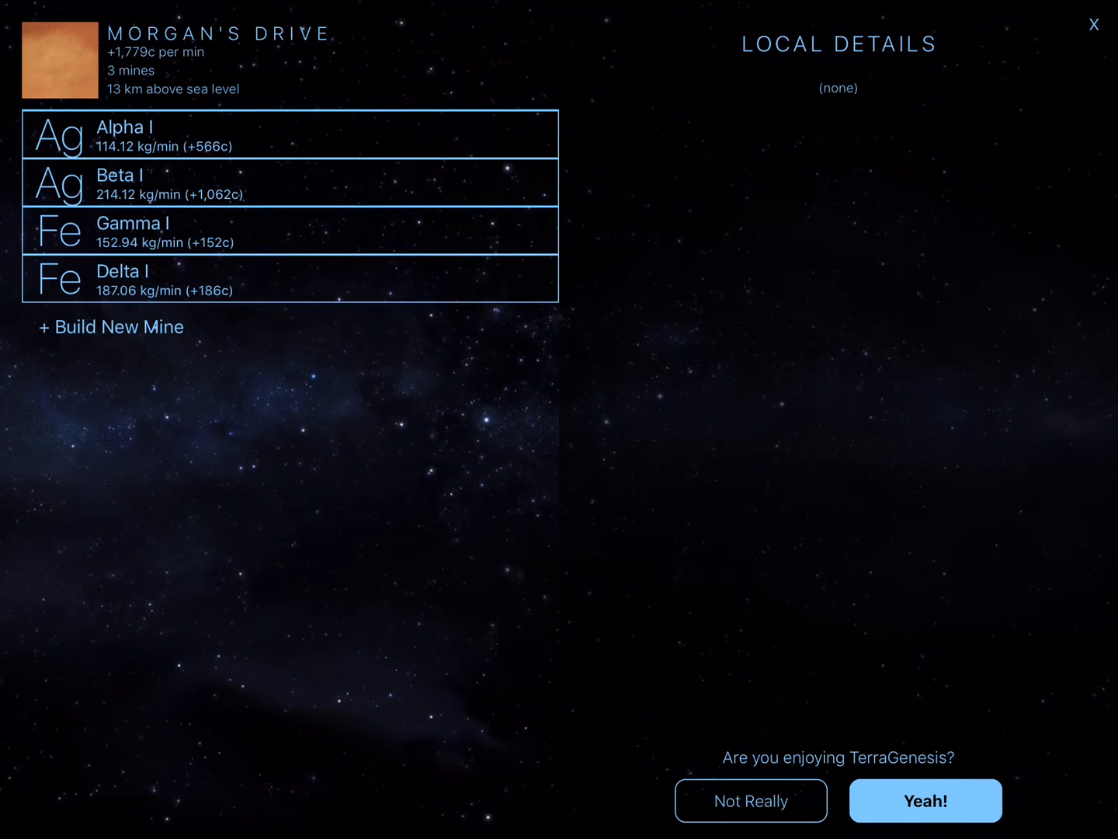
left_click(1094, 24)
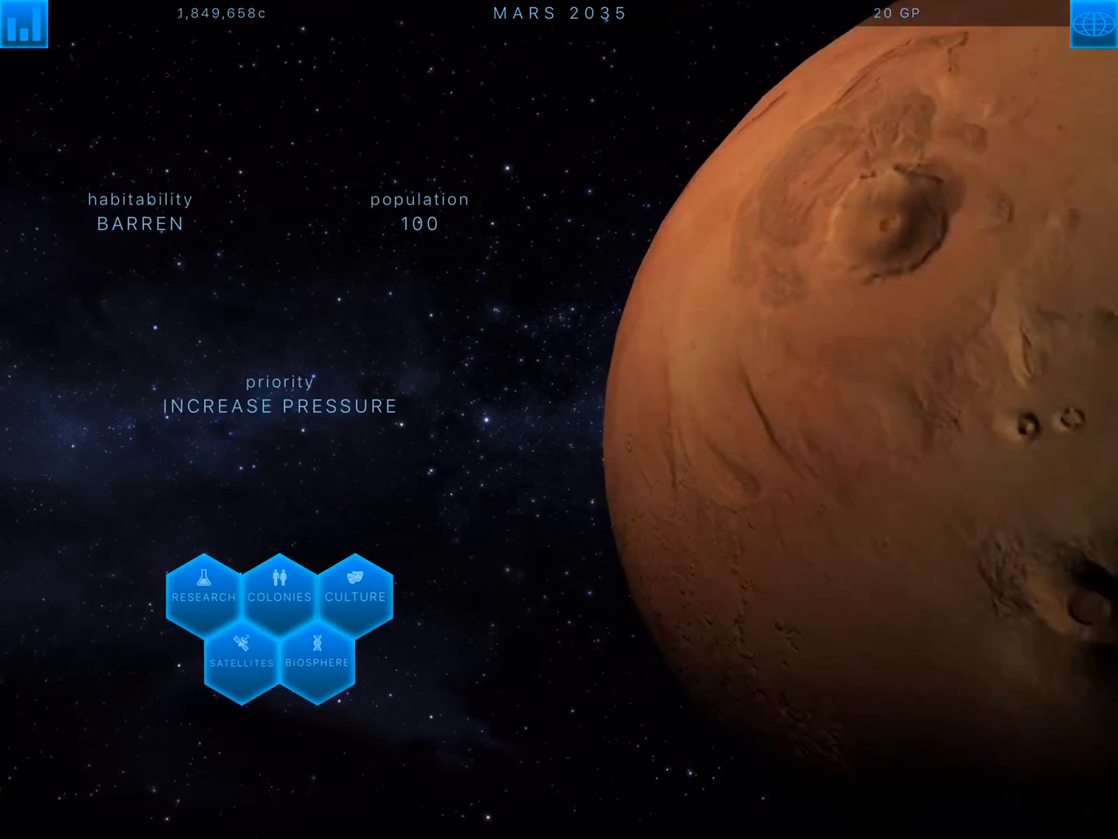
- Start a Heating Cluster at ElevationMin, then close its details to return to the colonies list
left_click(281, 591)
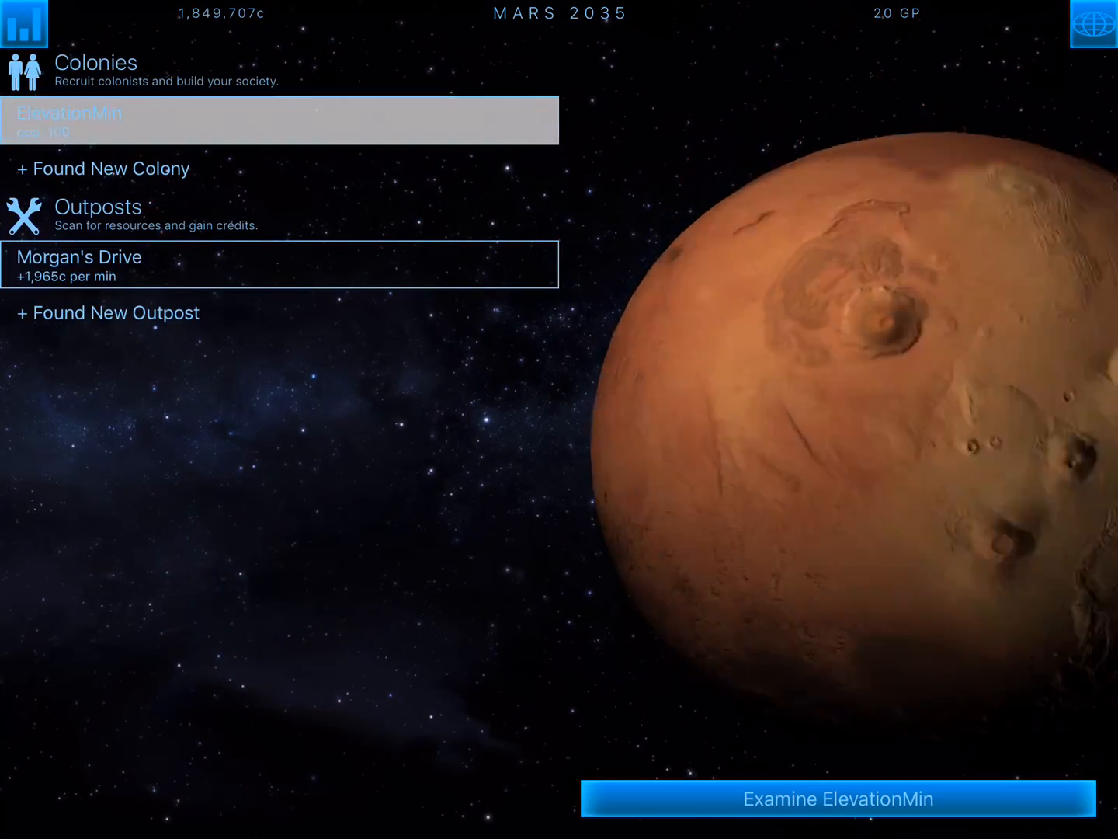
left_click(837, 798)
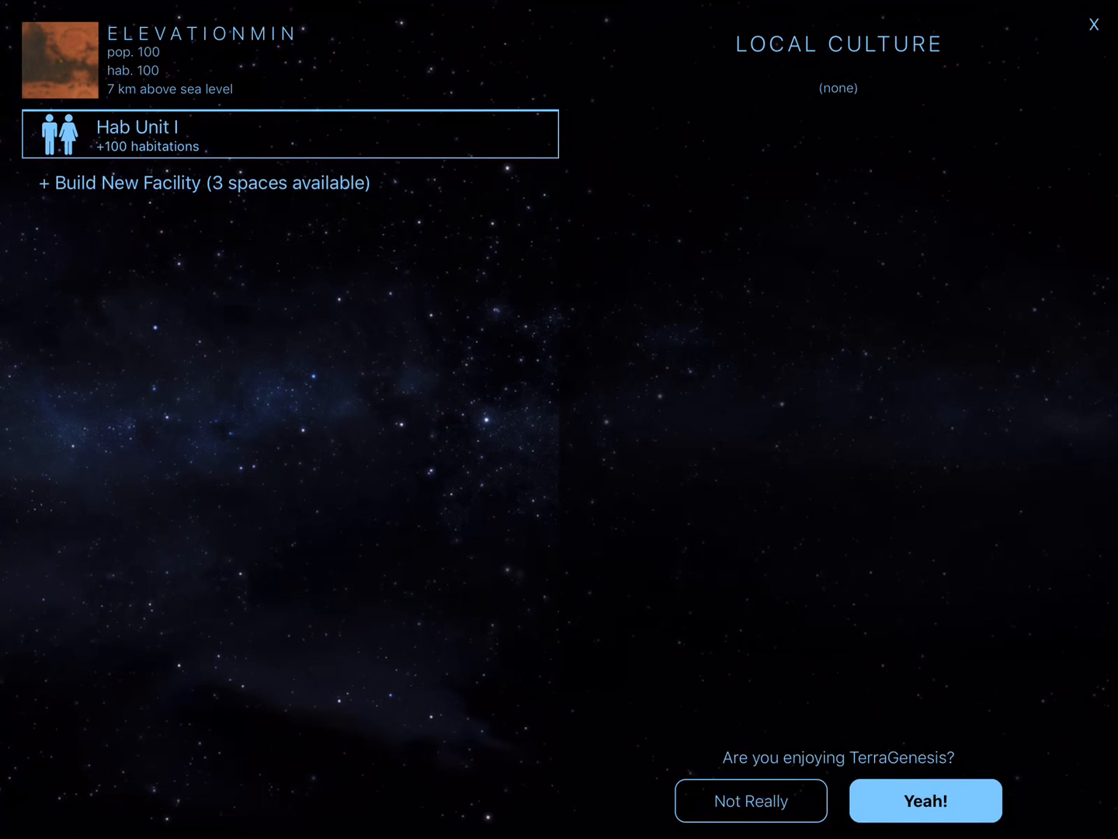
left_click(290, 135)
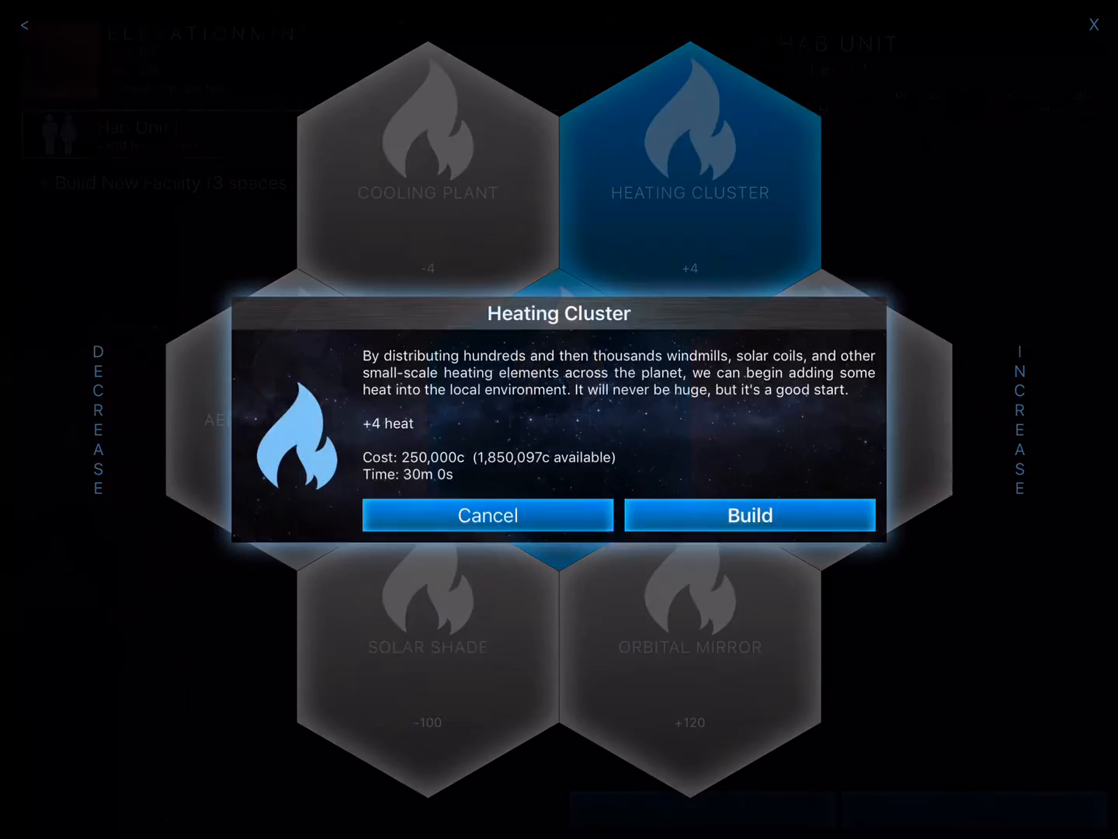
left_click(749, 515)
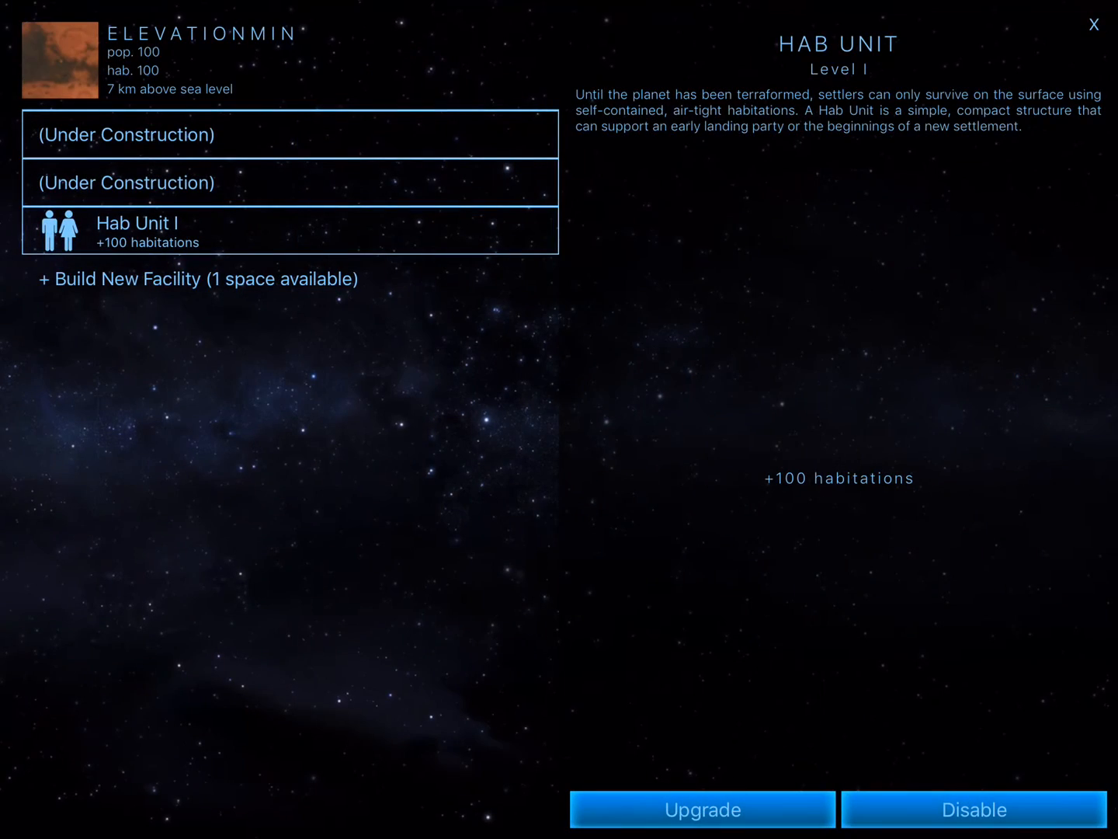
left_click(701, 809)
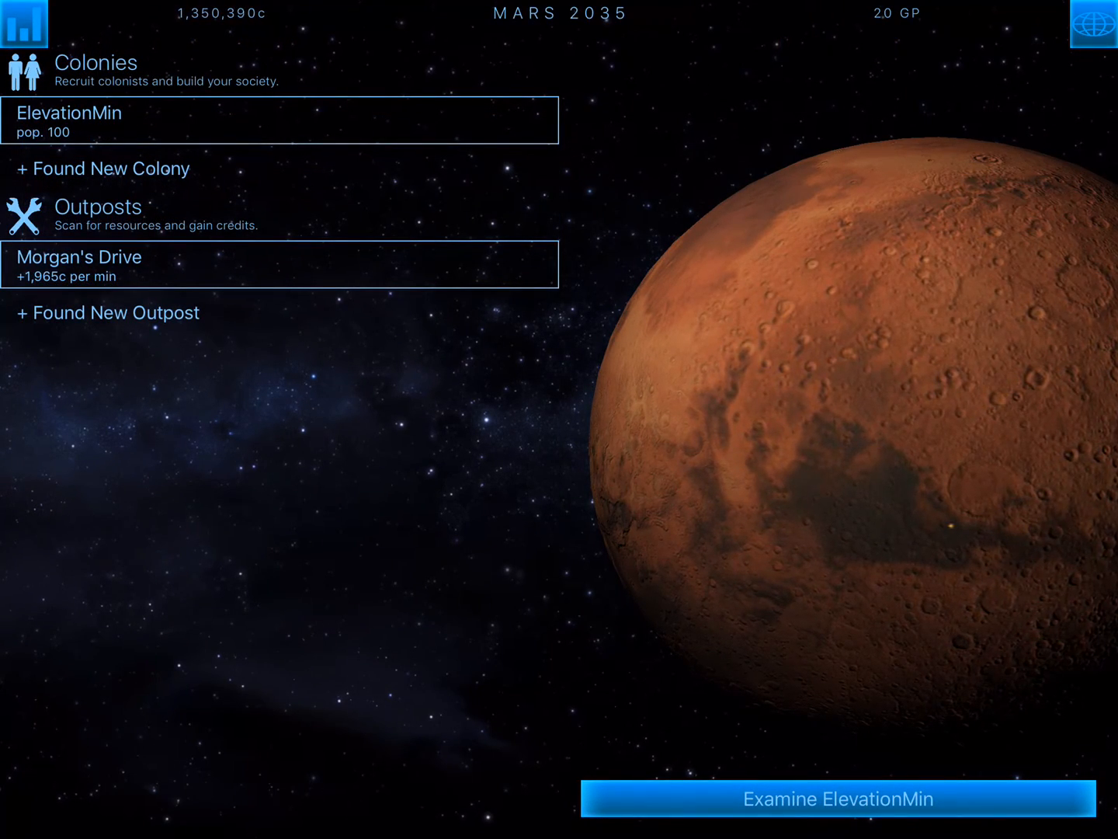
- Try founding a second colony (unaffordable), check ElevationMin's construction slots, and open the habitability summary
left_click(838, 798)
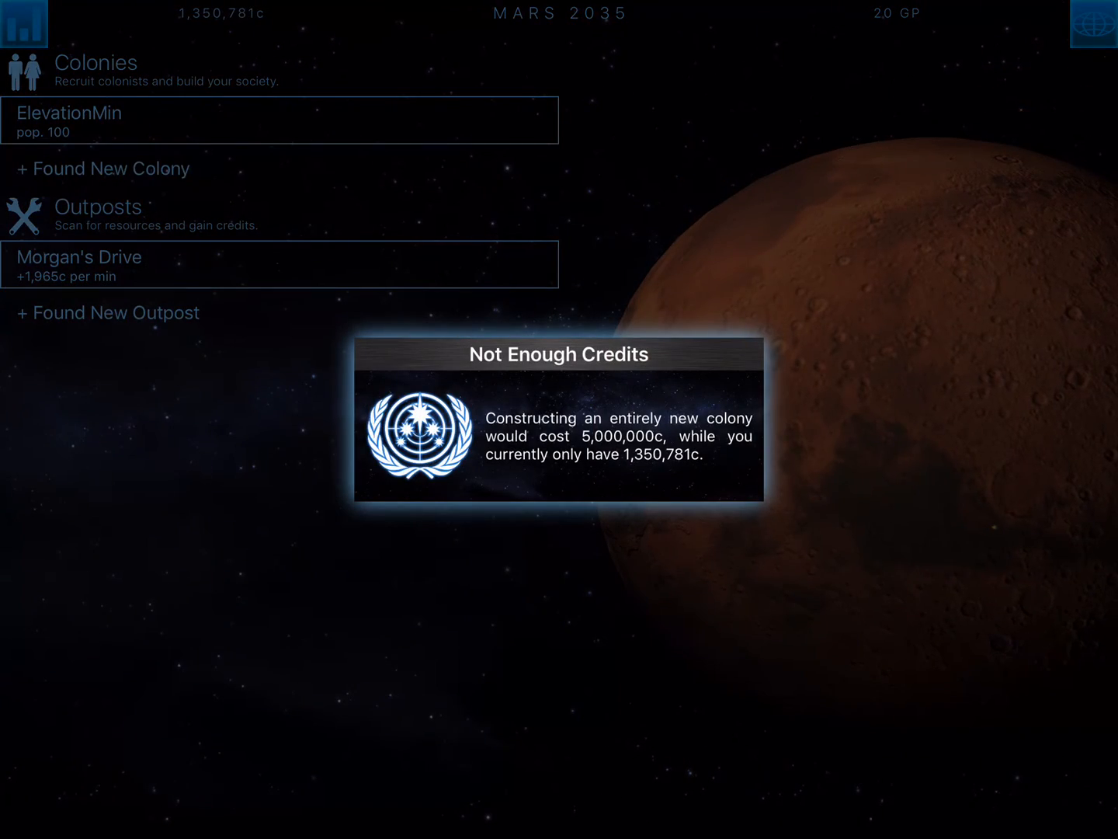
left_click(558, 420)
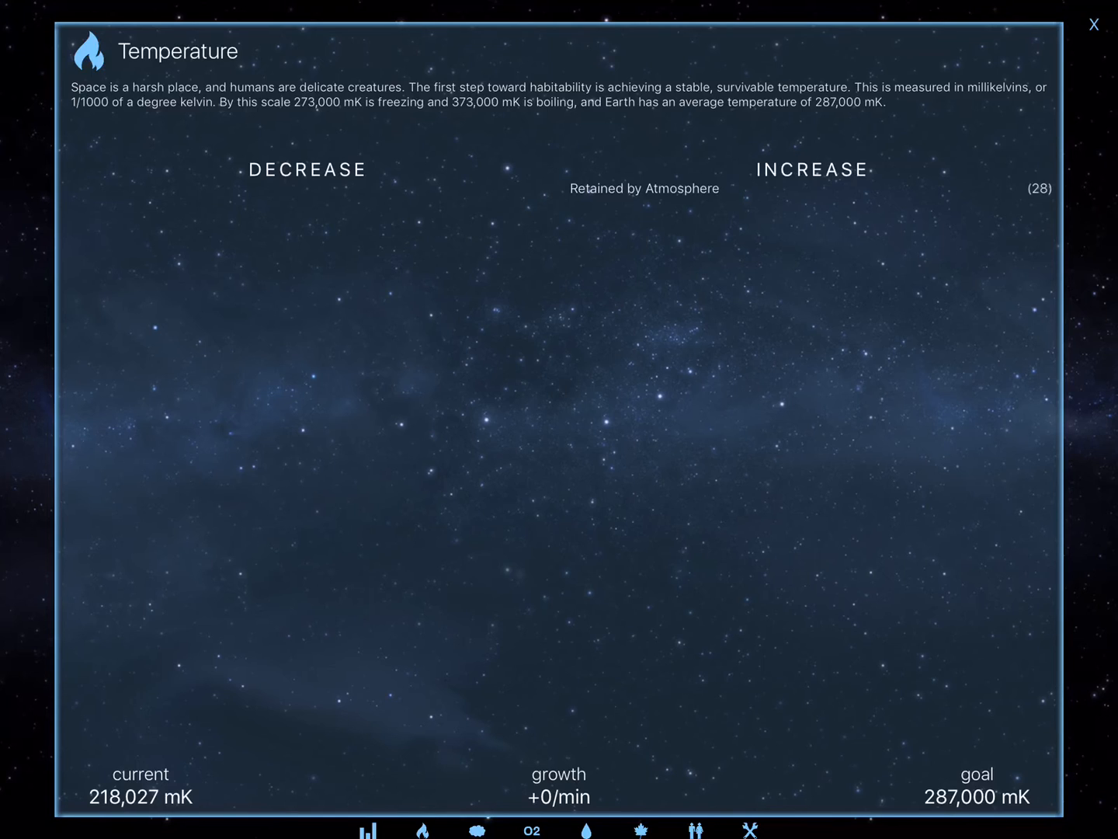
left_click(1094, 24)
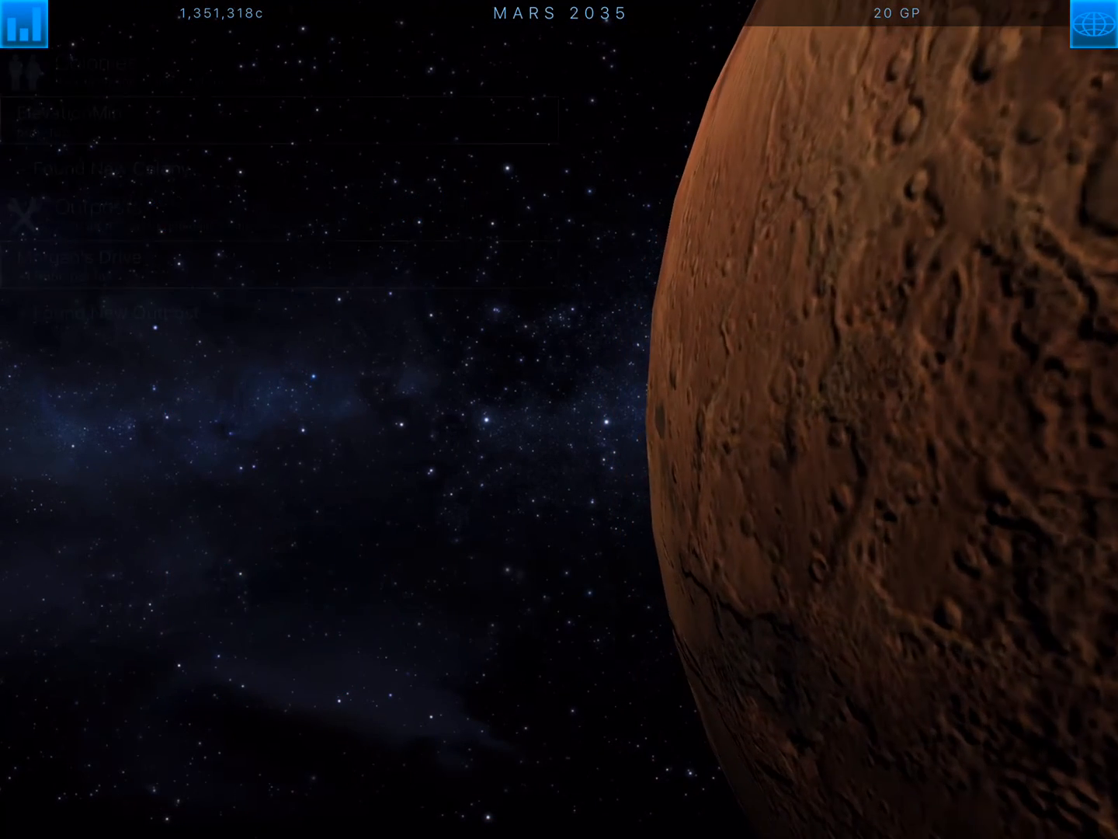
left_click(93, 112)
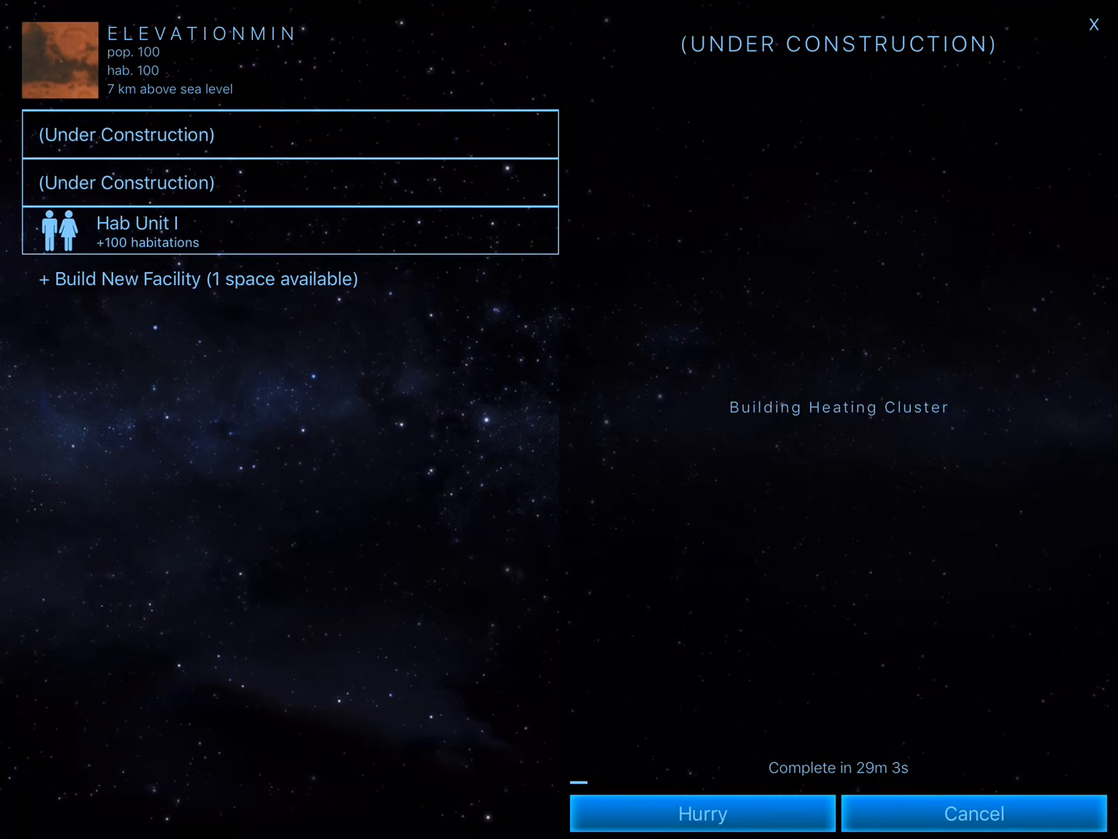
left_click(367, 830)
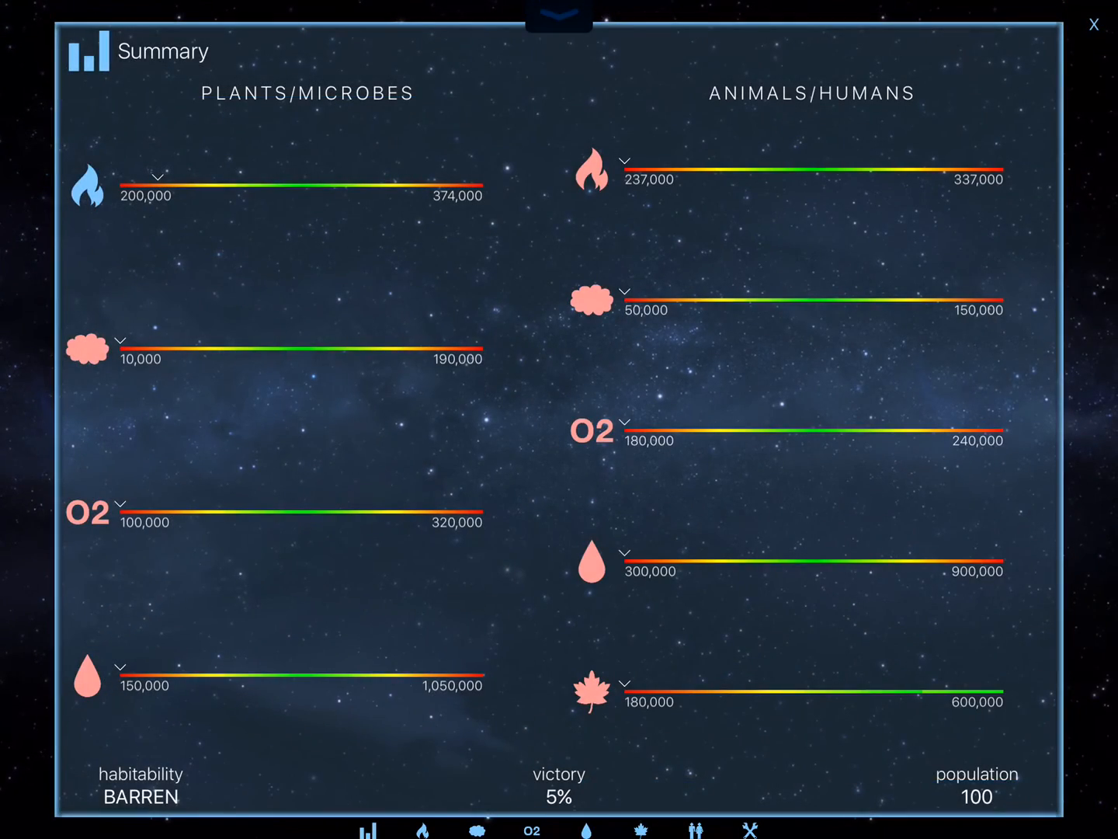
- View the temperature, pressure, oxygen, water, biomass, population and money stats, then close them
left_click(420, 830)
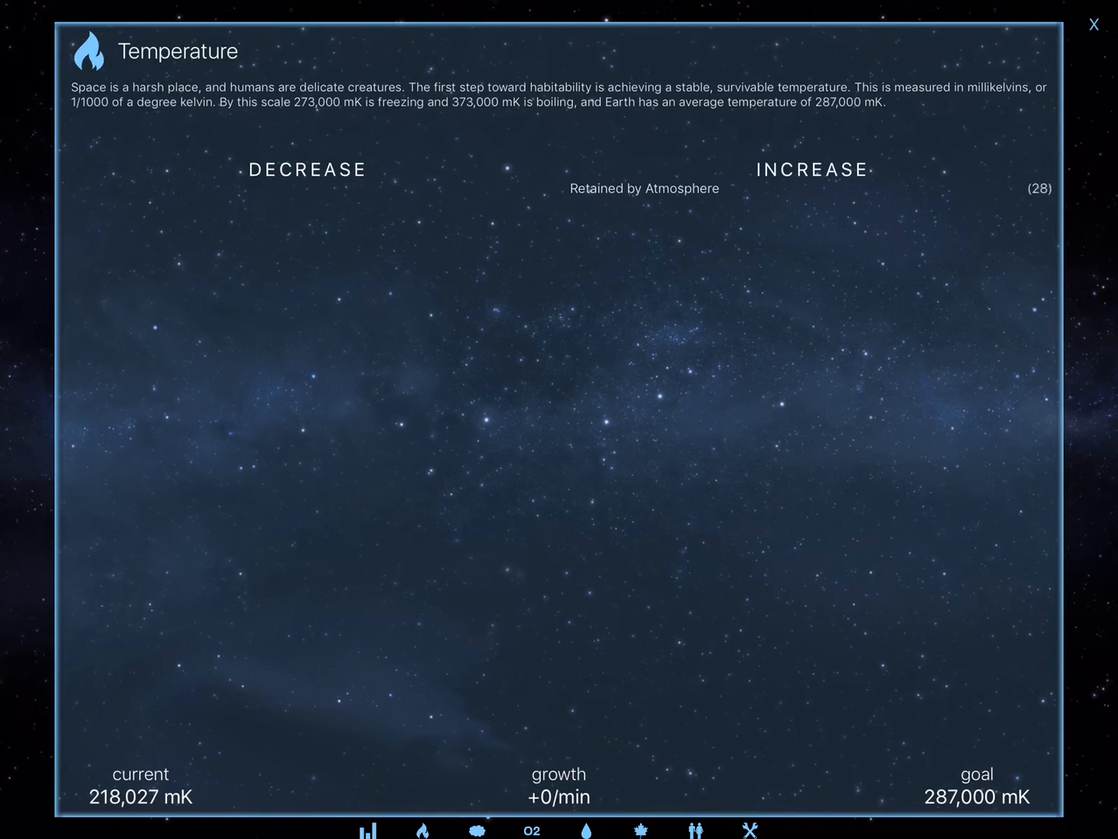
left_click(476, 830)
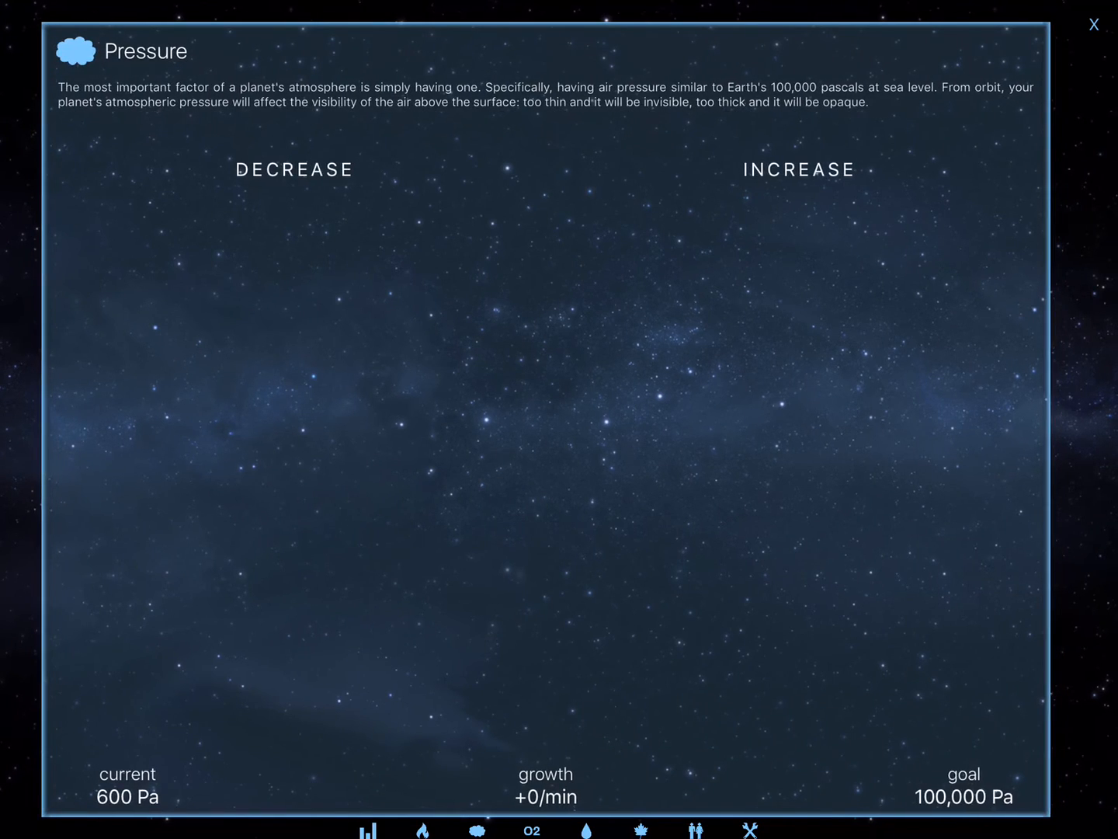
left_click(531, 830)
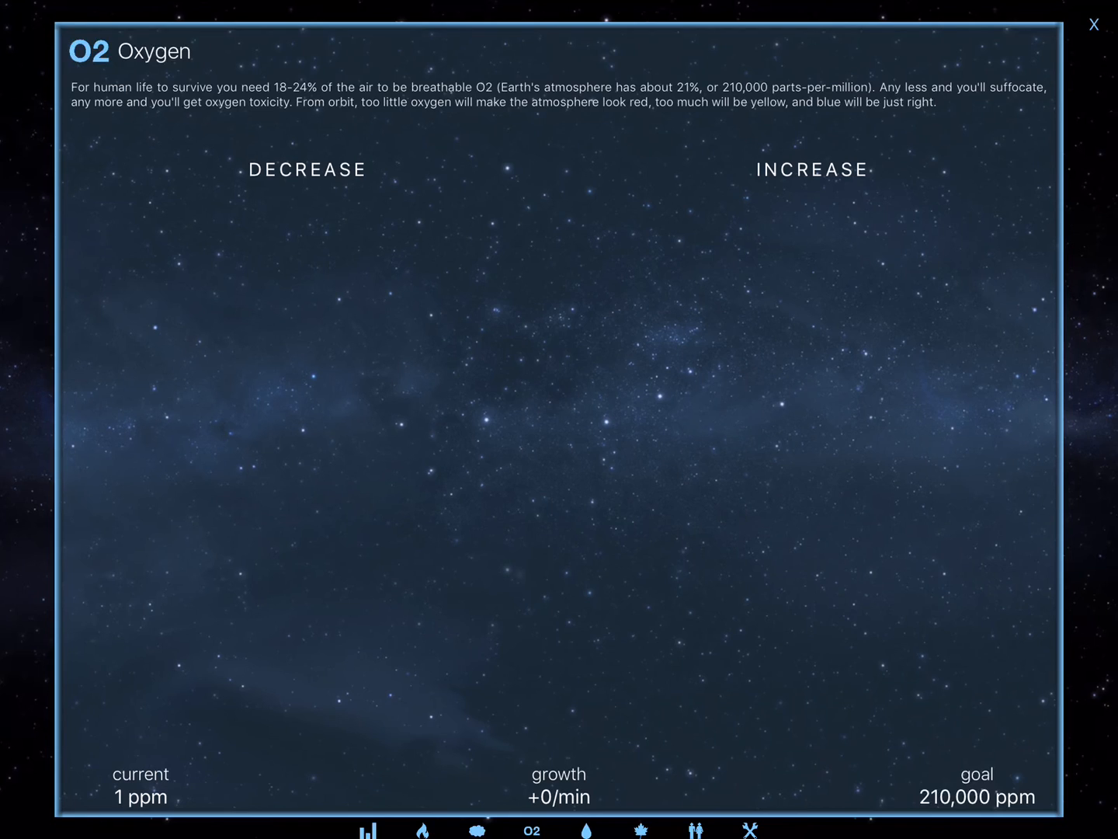
left_click(581, 830)
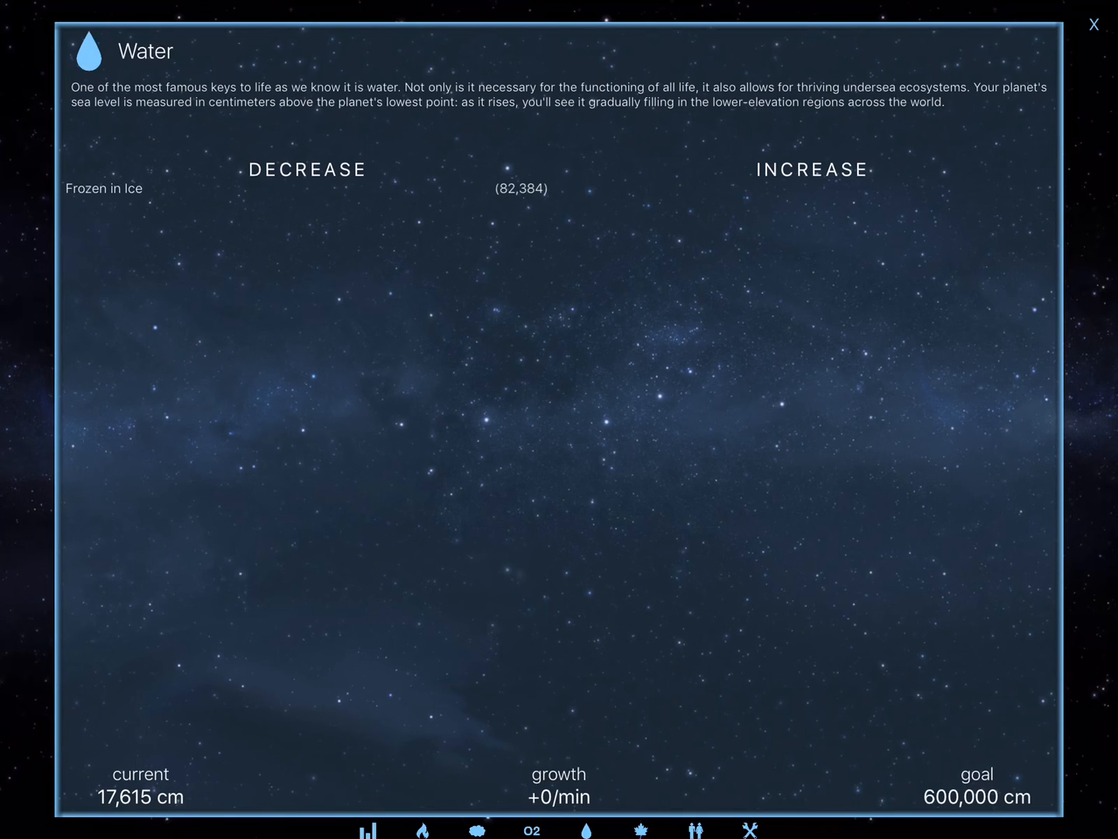
left_click(641, 830)
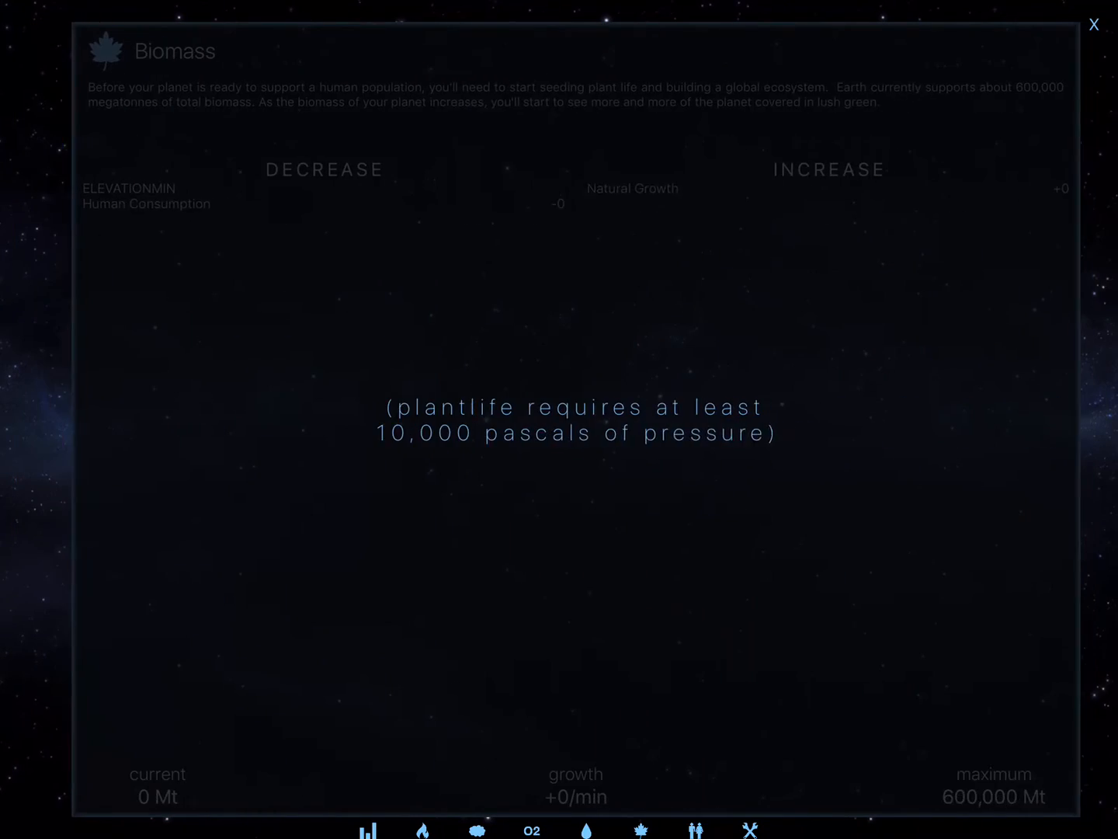
left_click(695, 830)
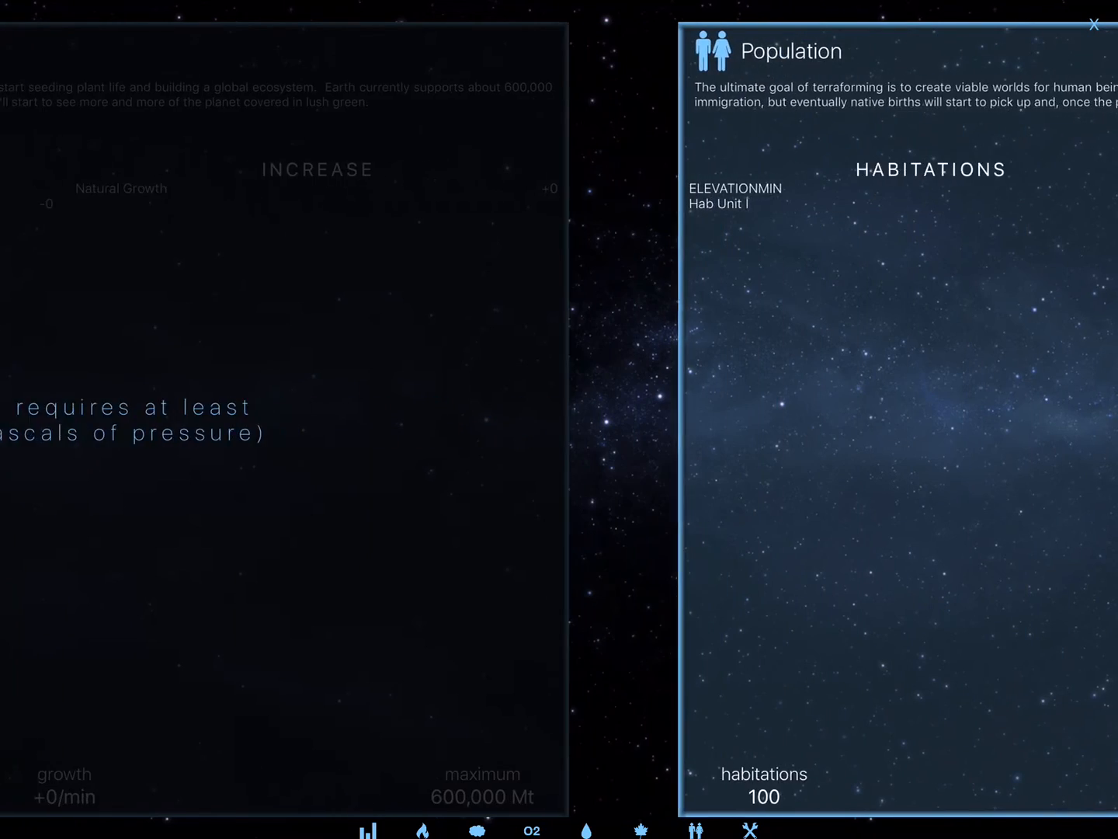
left_click(641, 830)
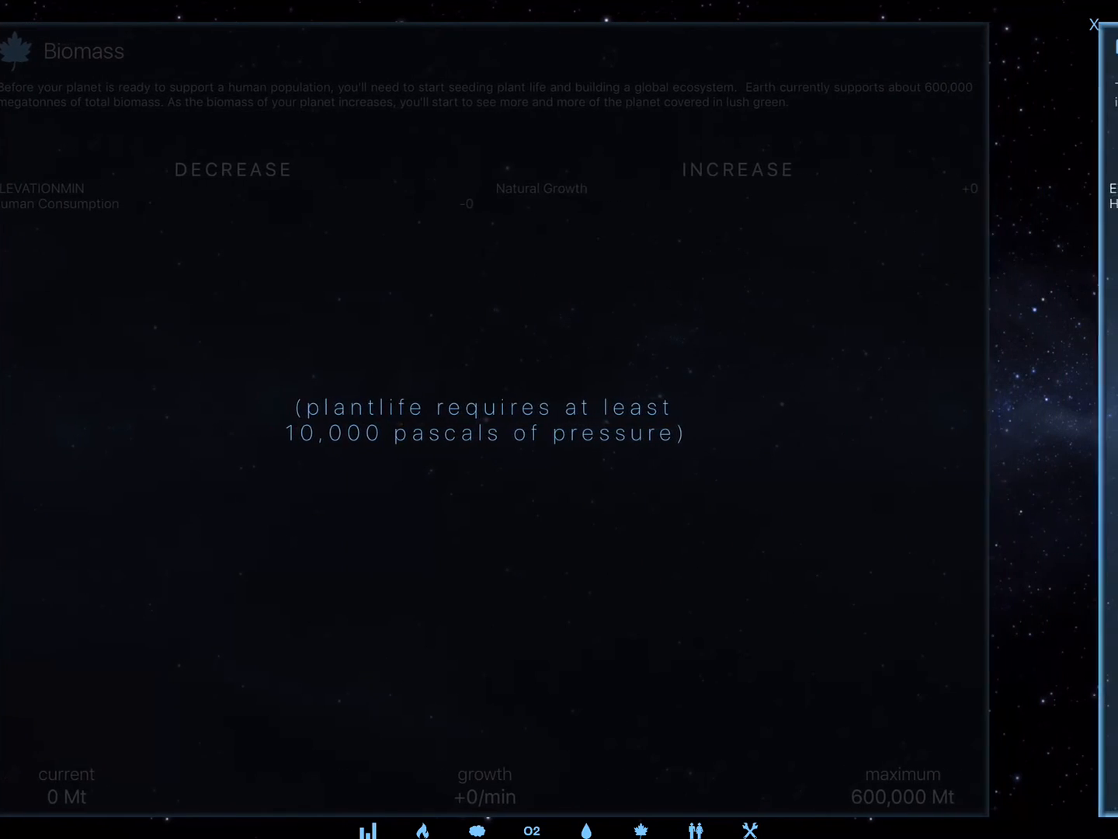
left_click(695, 830)
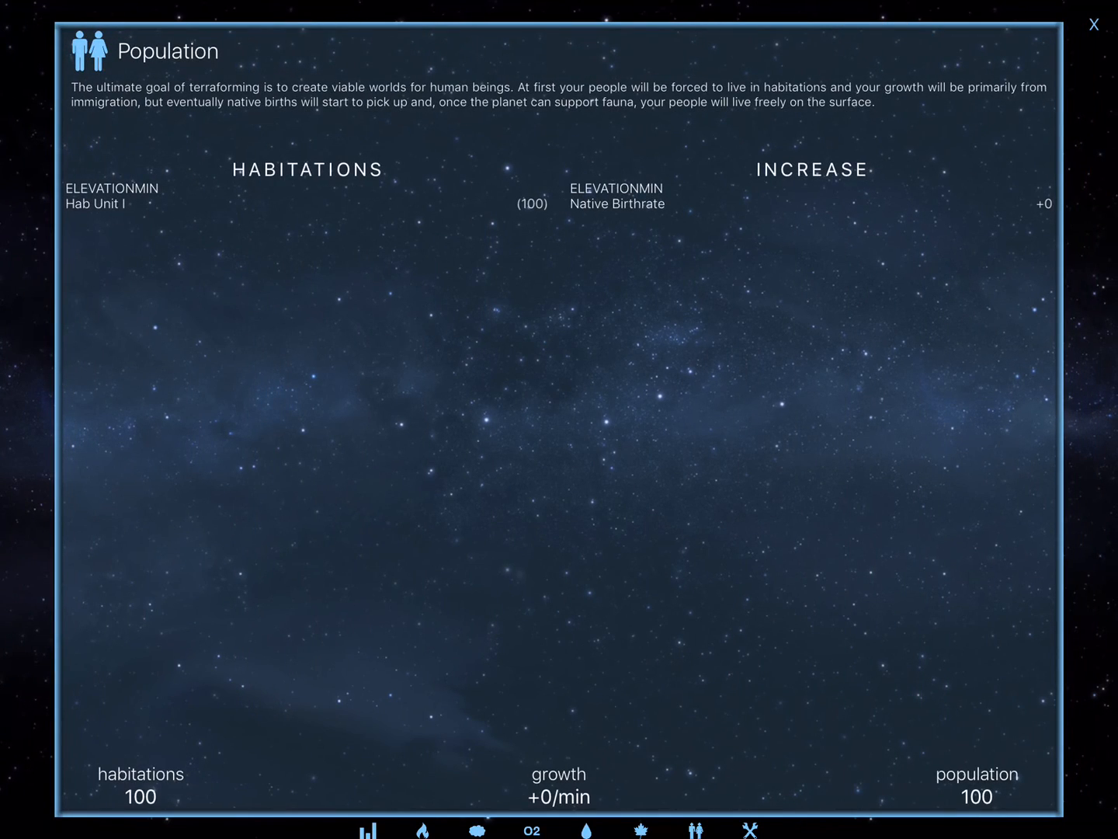
left_click(750, 830)
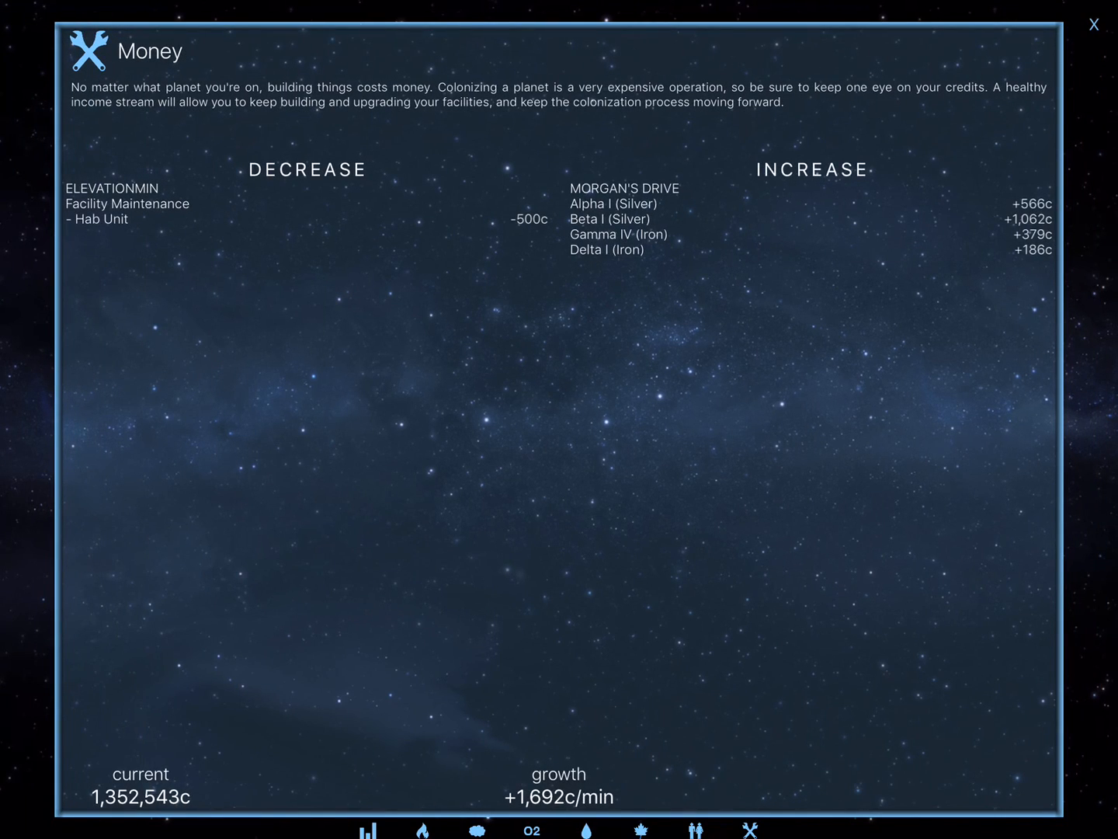
left_click(1094, 24)
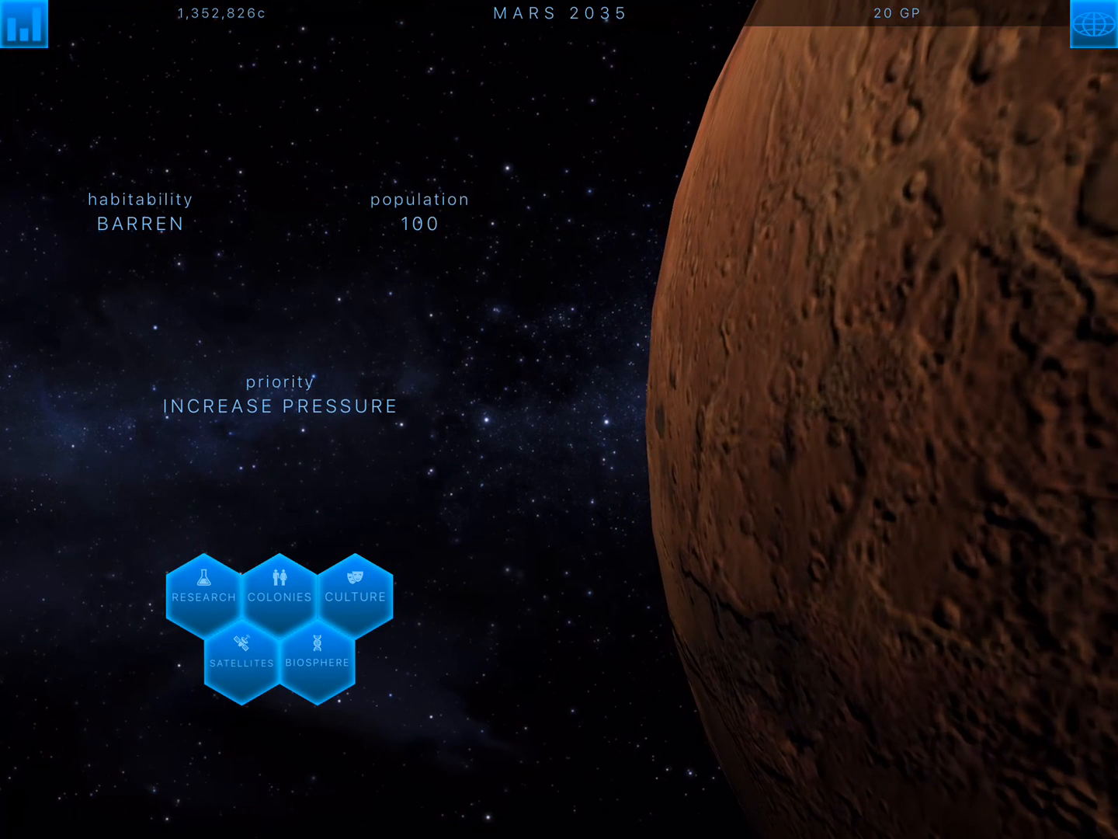